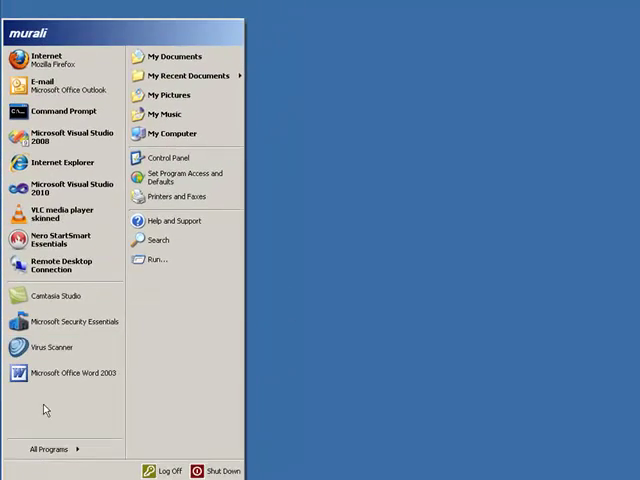
Step: Launch Microsoft Visual Studio 2010 from Start > All Programs so its Start Page appears
{"action": "left_click", "coordinate": [50, 448]}
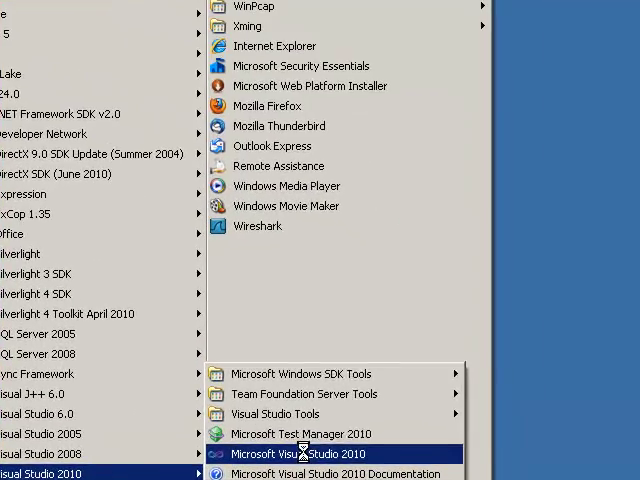
{"action": "right_click", "coordinate": [304, 452]}
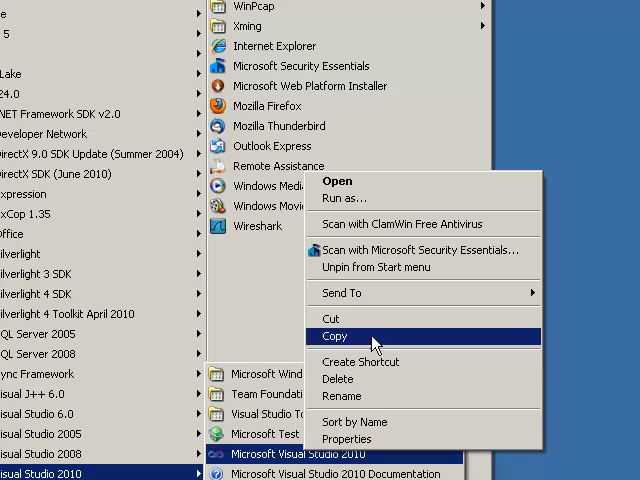
{"action": "mouse_move", "coordinate": [360, 360]}
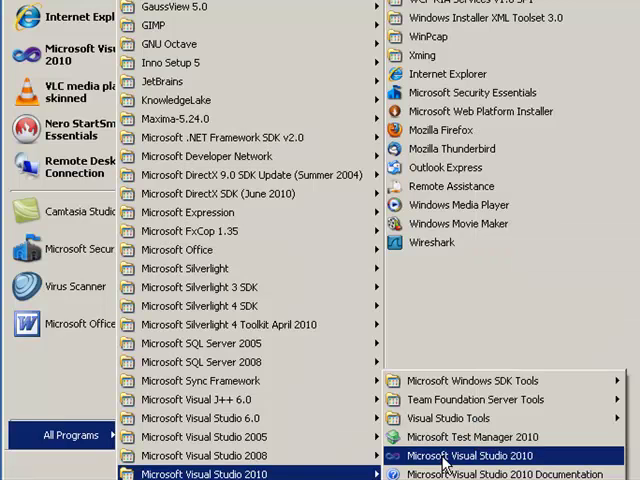
{"action": "left_click", "coordinate": [474, 456]}
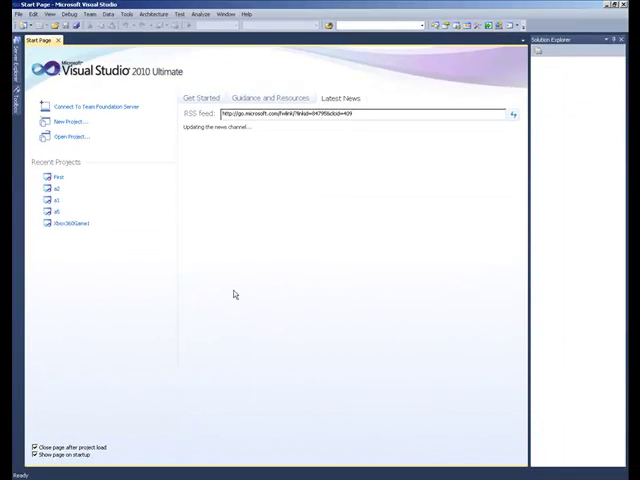
{"action": "mouse_move", "coordinate": [204, 244]}
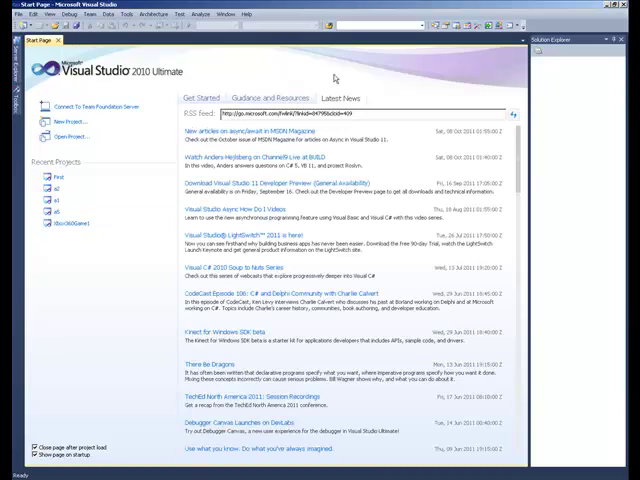
Step: Close the Start Page, leaving an empty Visual Studio environment
{"action": "left_click", "coordinate": [90, 212]}
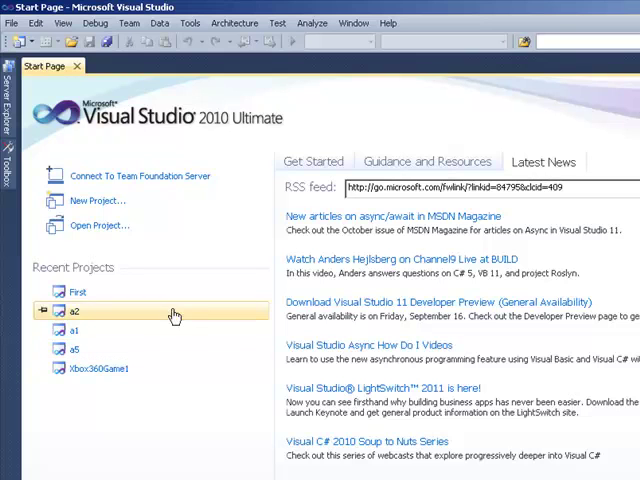
{"action": "mouse_move", "coordinate": [220, 414]}
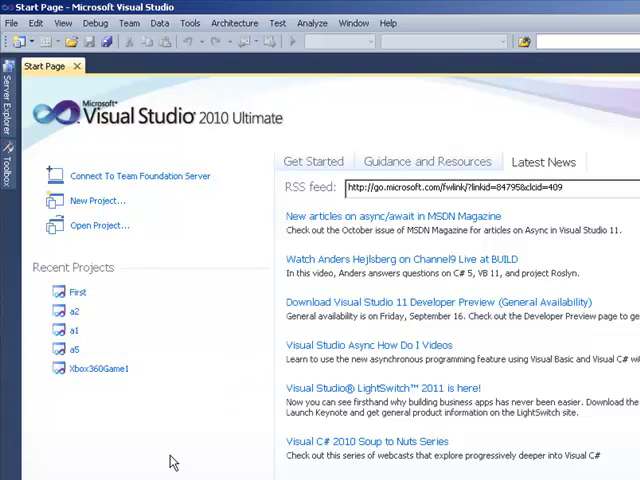
{"action": "mouse_move", "coordinate": [204, 392]}
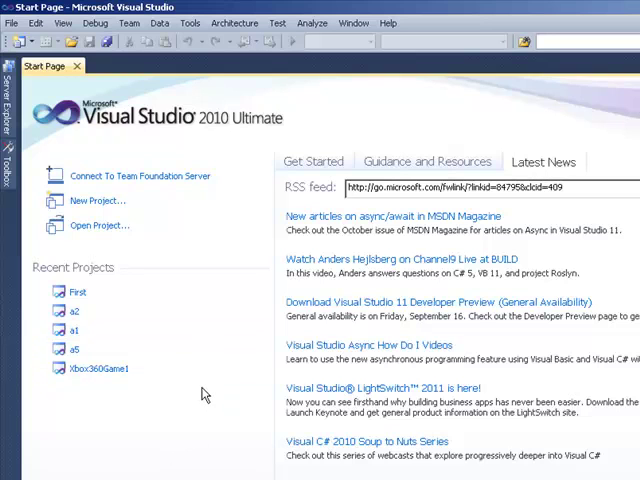
{"action": "mouse_move", "coordinate": [118, 446]}
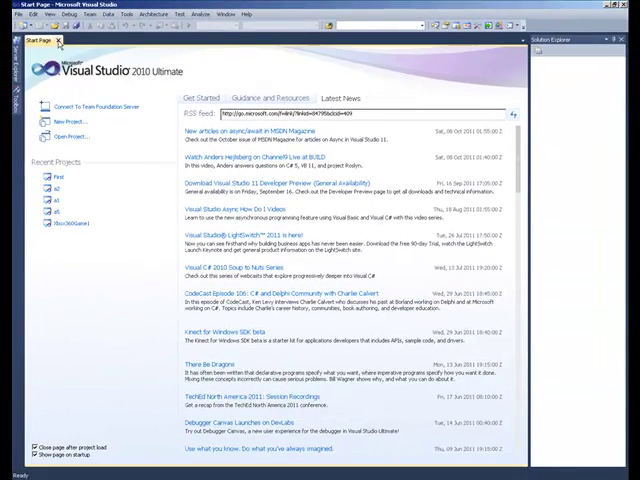
{"action": "left_click", "coordinate": [64, 40]}
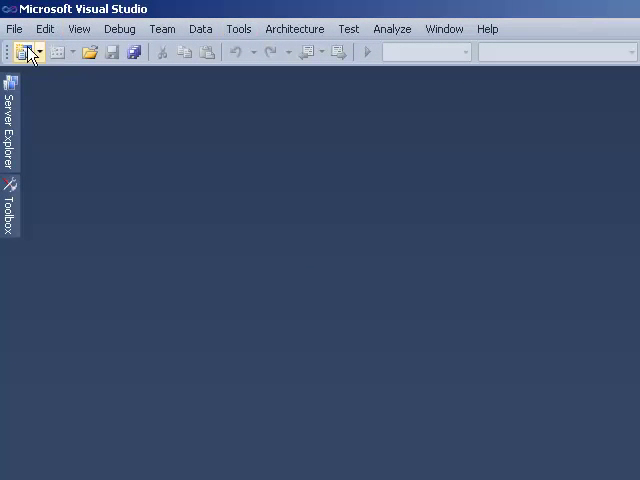
{"action": "mouse_move", "coordinate": [88, 18]}
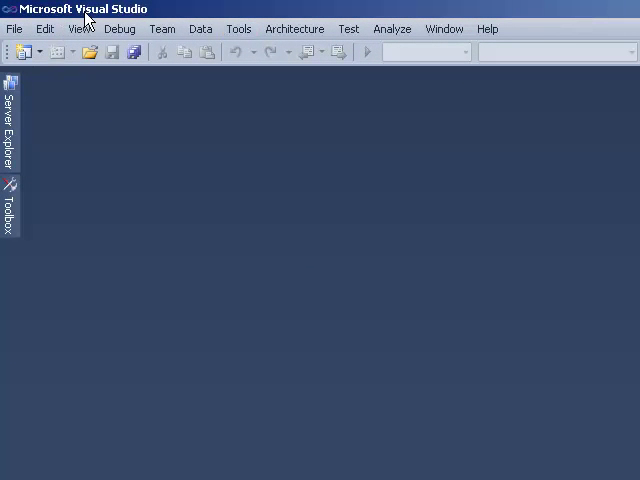
{"action": "mouse_move", "coordinate": [96, 188]}
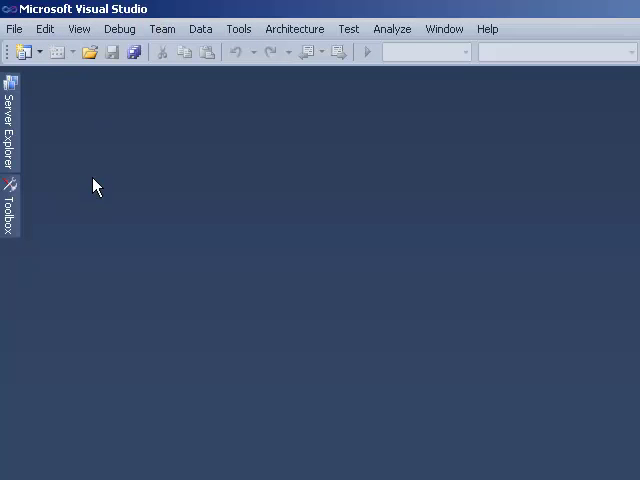
{"action": "mouse_move", "coordinate": [24, 52]}
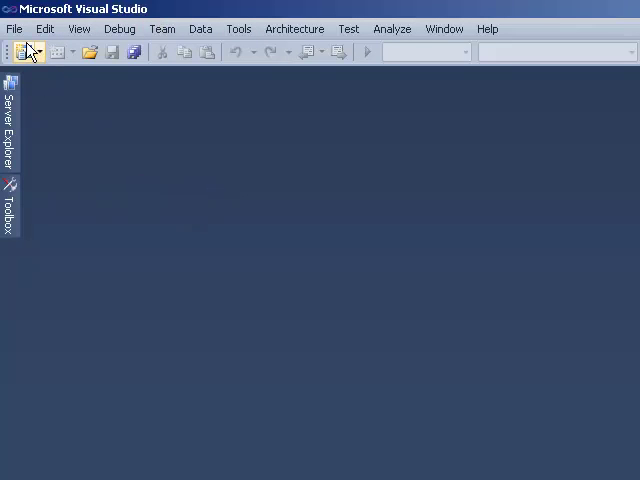
Step: Begin a new project from the File menu and browse the Visual C# template categories
{"action": "left_click", "coordinate": [14, 28]}
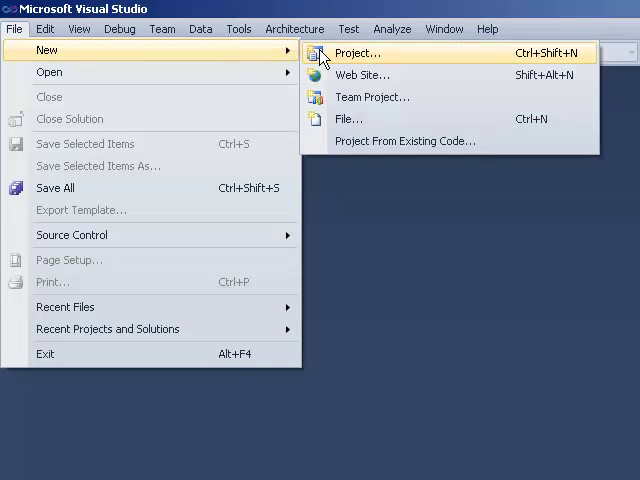
{"action": "mouse_move", "coordinate": [362, 54]}
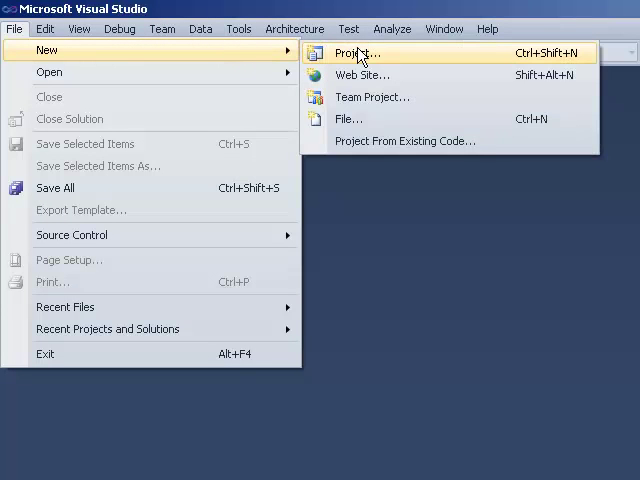
{"action": "left_click", "coordinate": [356, 52]}
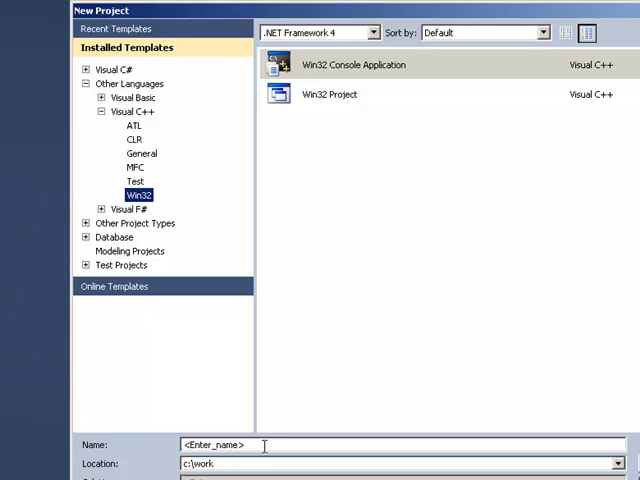
{"action": "mouse_move", "coordinate": [112, 150]}
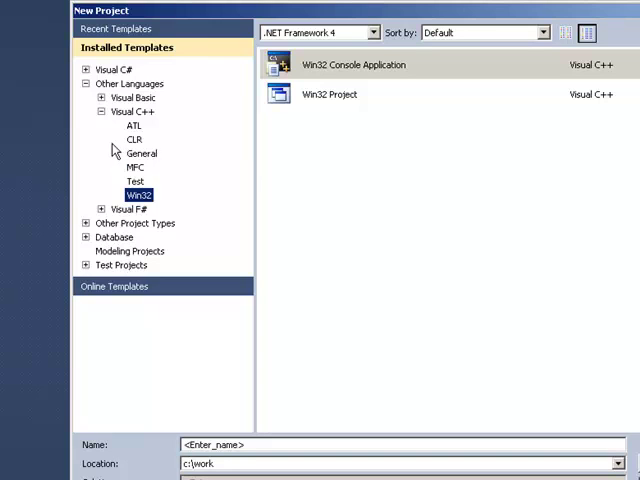
{"action": "mouse_move", "coordinate": [108, 60]}
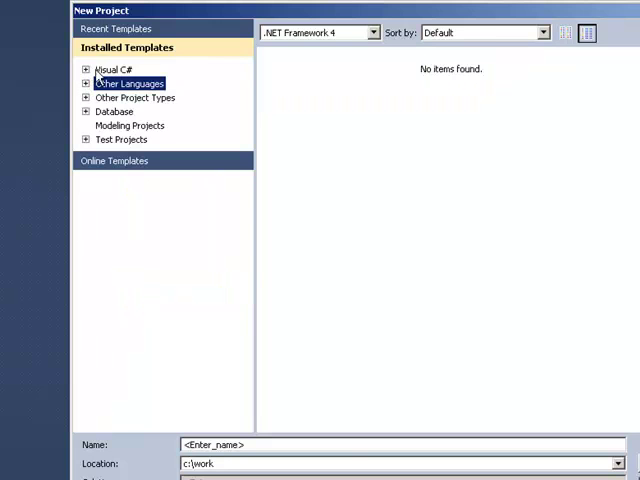
{"action": "left_click", "coordinate": [86, 68]}
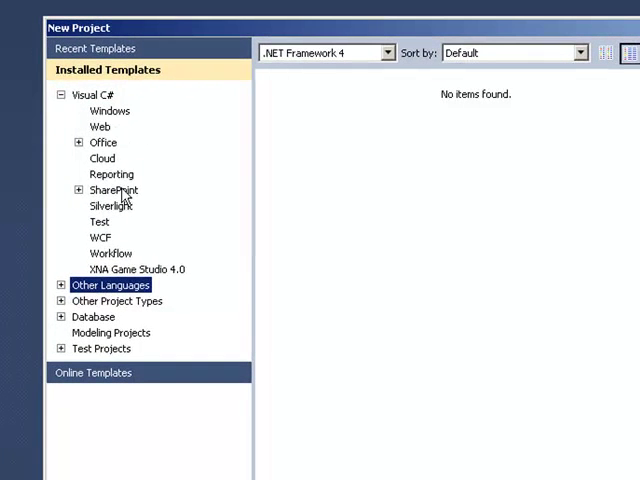
{"action": "mouse_move", "coordinate": [164, 202]}
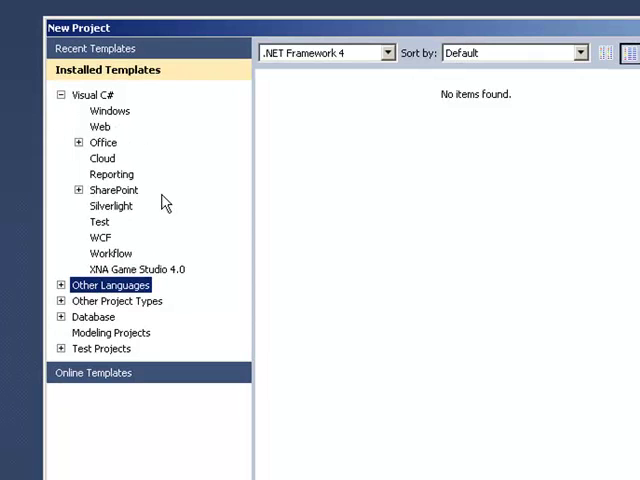
{"action": "mouse_move", "coordinate": [70, 108]}
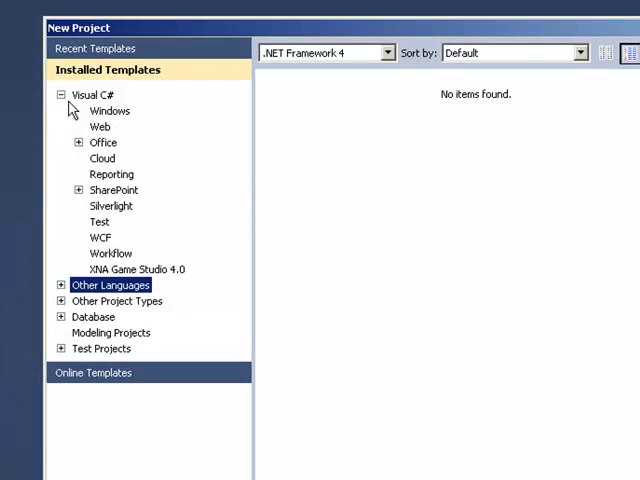
{"action": "left_click", "coordinate": [64, 96]}
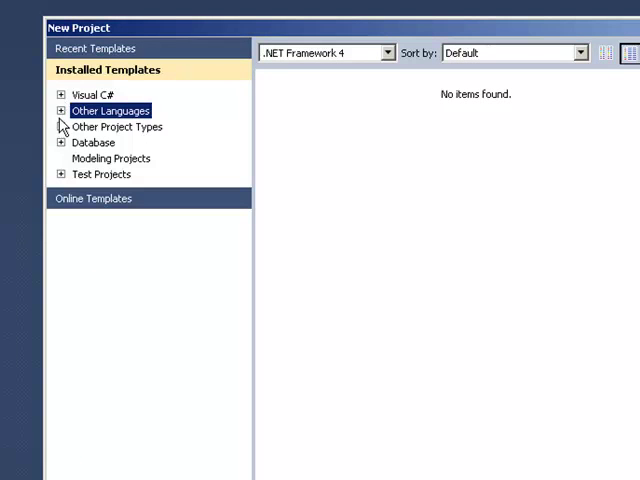
Step: Narrow the templates to Other Languages > Visual C++ > Win32, listing Win32 Console Application
{"action": "left_click", "coordinate": [62, 112]}
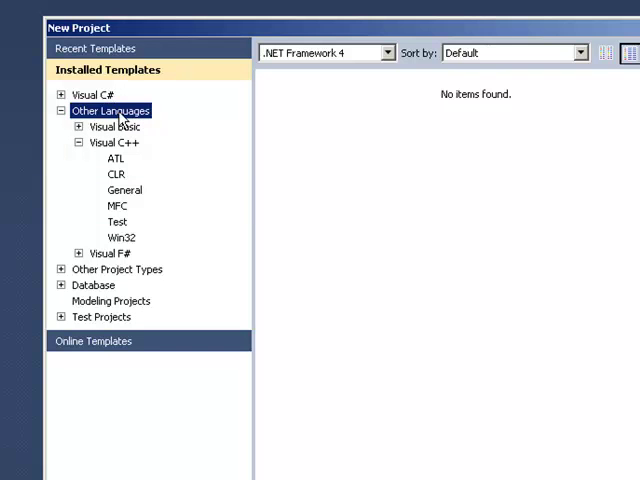
{"action": "mouse_move", "coordinate": [148, 202]}
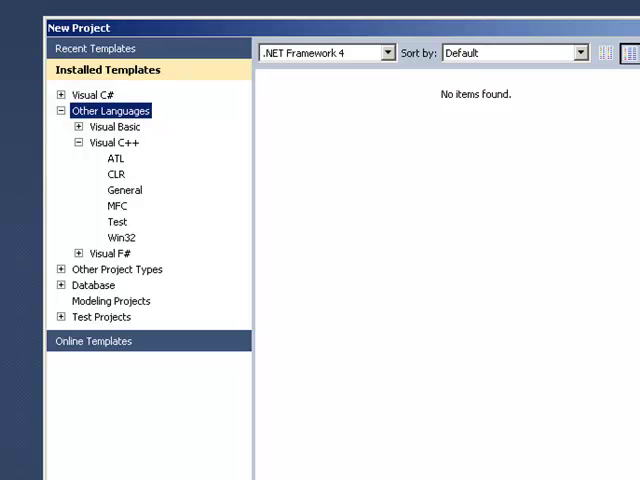
{"action": "mouse_move", "coordinate": [118, 256]}
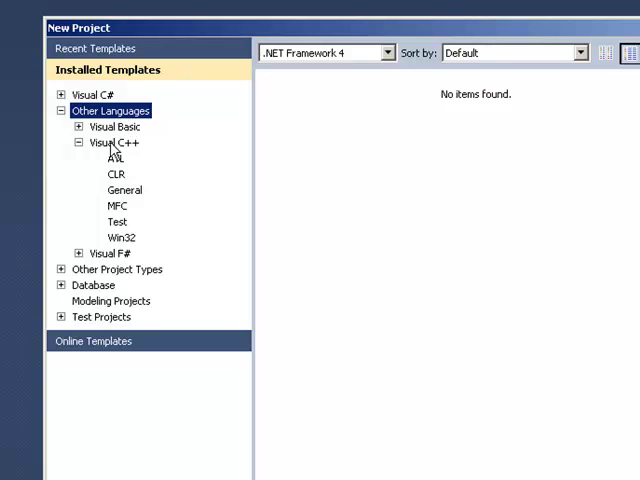
{"action": "left_click", "coordinate": [106, 144]}
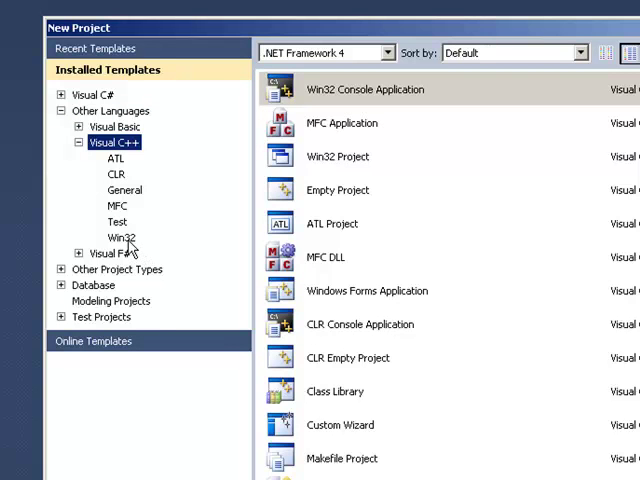
{"action": "left_click", "coordinate": [120, 236]}
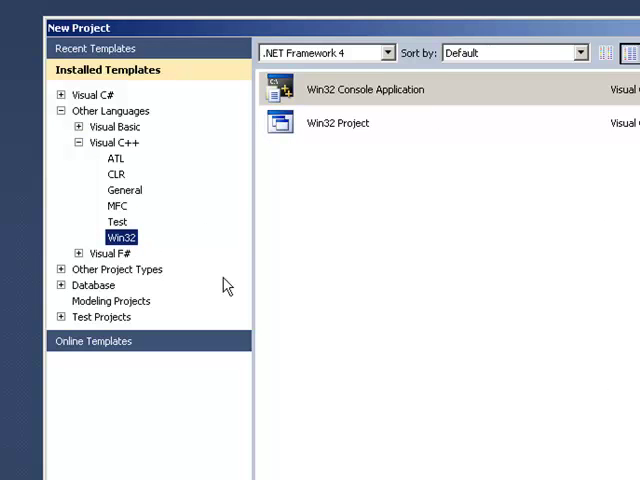
{"action": "mouse_move", "coordinate": [328, 204]}
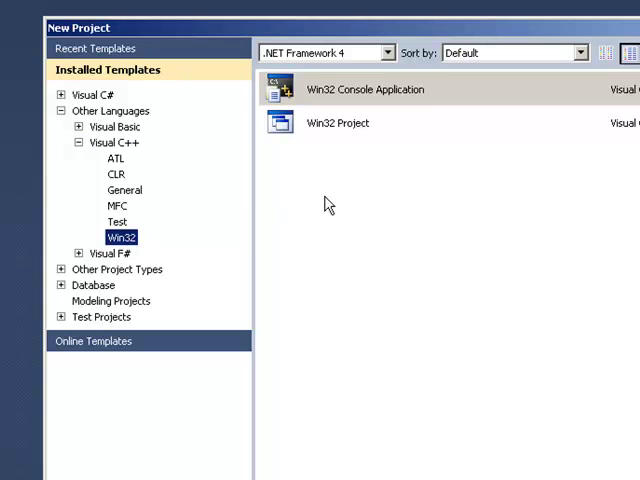
{"action": "mouse_move", "coordinate": [364, 108]}
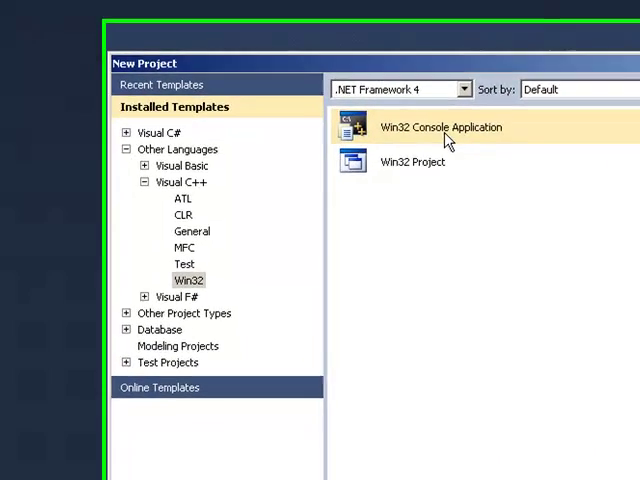
Step: Choose Win32 Console Application and name the project 'First' under c:\work
{"action": "left_click", "coordinate": [440, 128]}
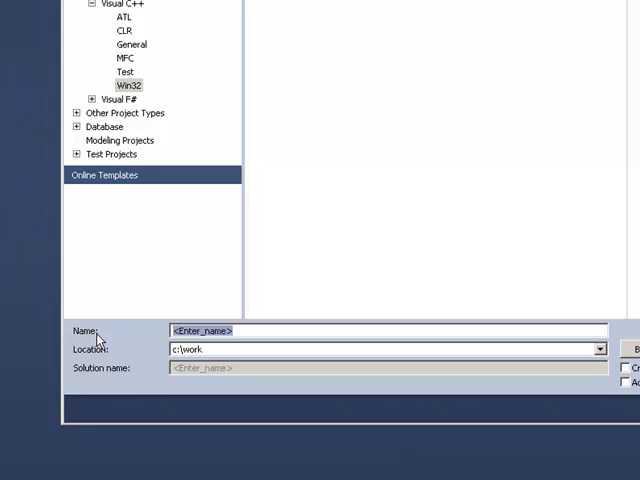
{"action": "type", "text": "First"}
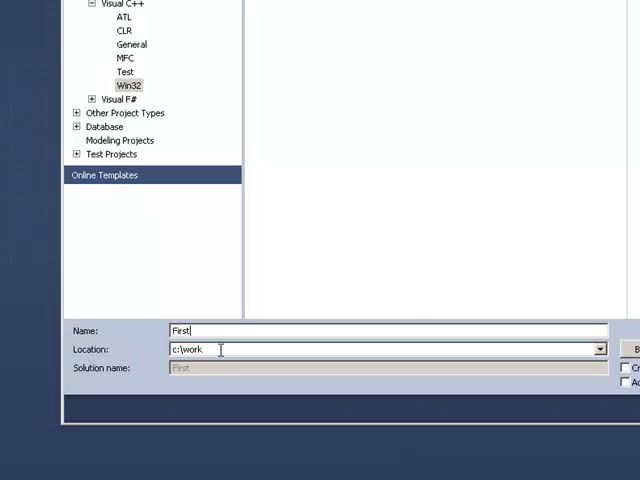
{"action": "mouse_move", "coordinate": [208, 304]}
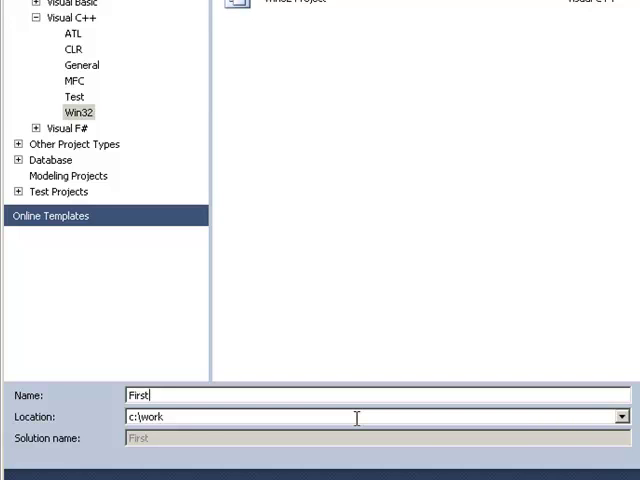
{"action": "mouse_move", "coordinate": [176, 416]}
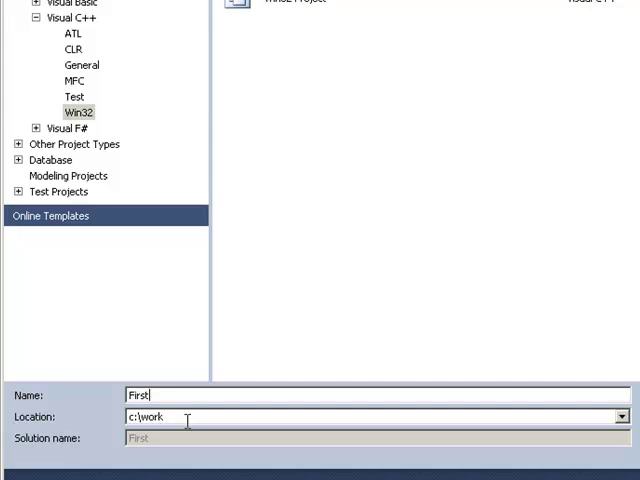
{"action": "mouse_move", "coordinate": [76, 438]}
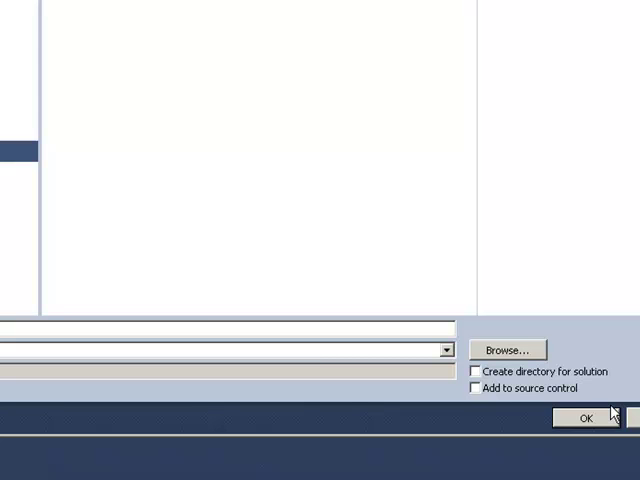
{"action": "mouse_move", "coordinate": [532, 400]}
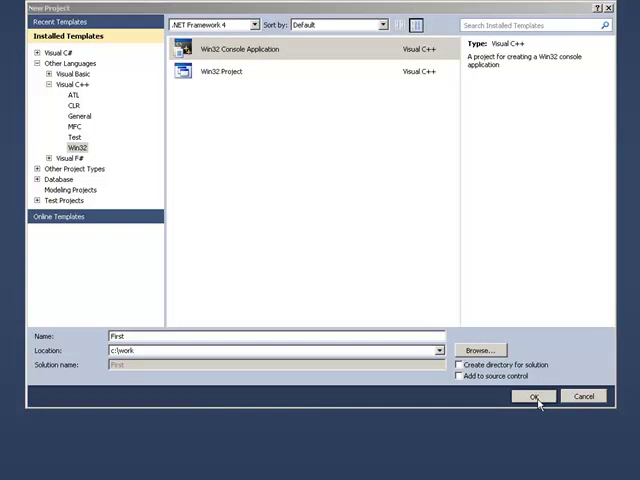
Step: Confirm the project and finish the Win32 Application Wizard as an empty console project
{"action": "left_click", "coordinate": [536, 396]}
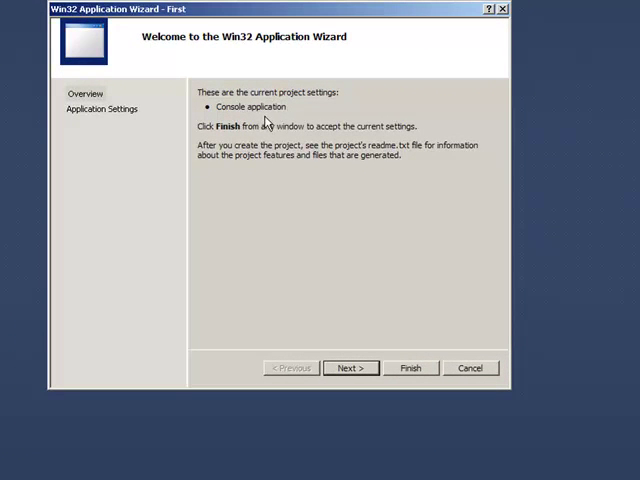
{"action": "mouse_move", "coordinate": [278, 118]}
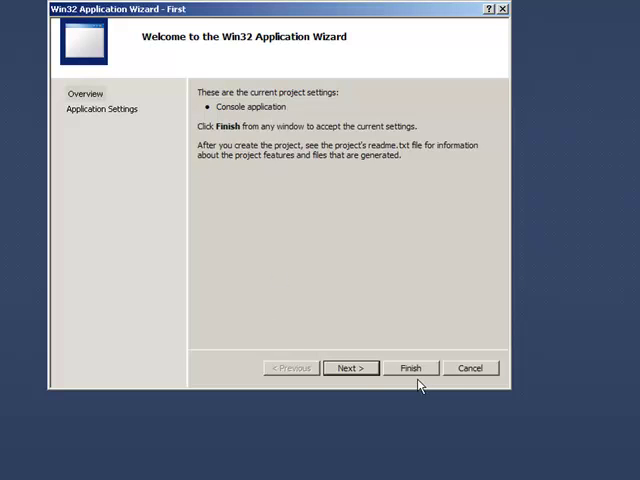
{"action": "mouse_move", "coordinate": [352, 368]}
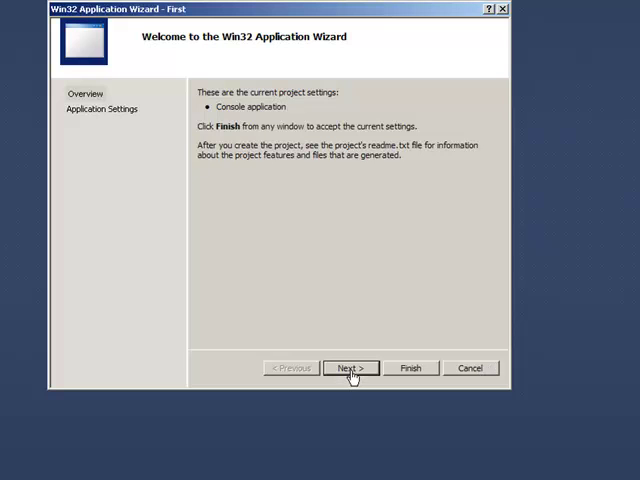
{"action": "left_click", "coordinate": [348, 368]}
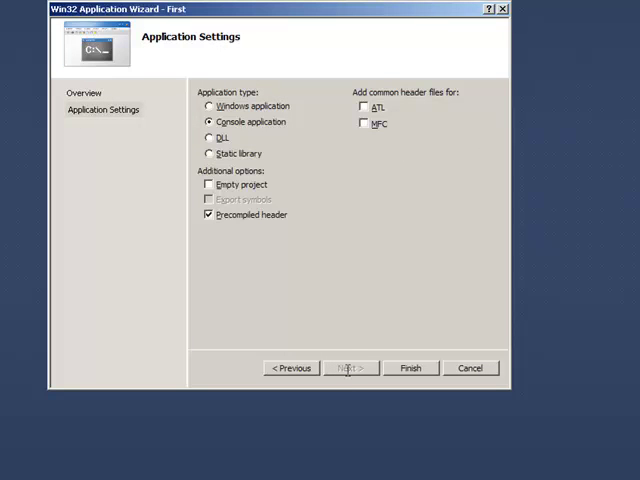
{"action": "mouse_move", "coordinate": [268, 304]}
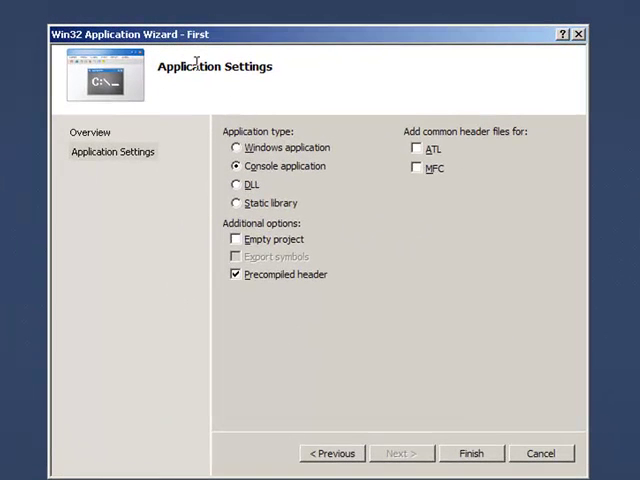
{"action": "mouse_move", "coordinate": [284, 164]}
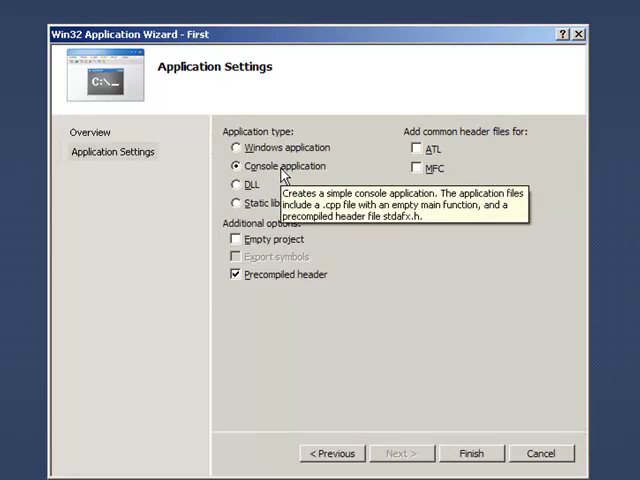
{"action": "mouse_move", "coordinate": [240, 248]}
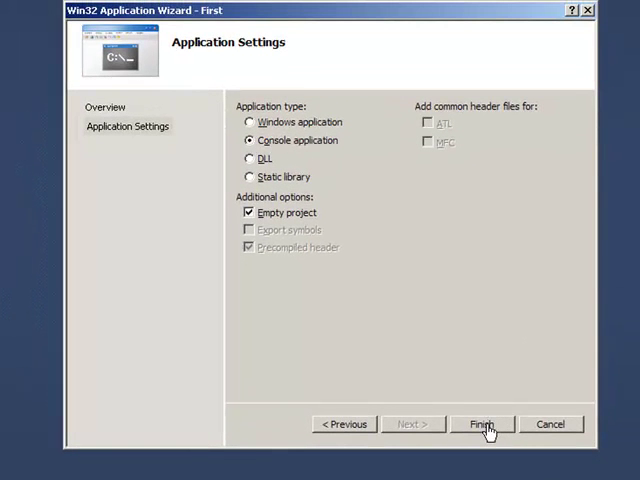
{"action": "left_click", "coordinate": [482, 424]}
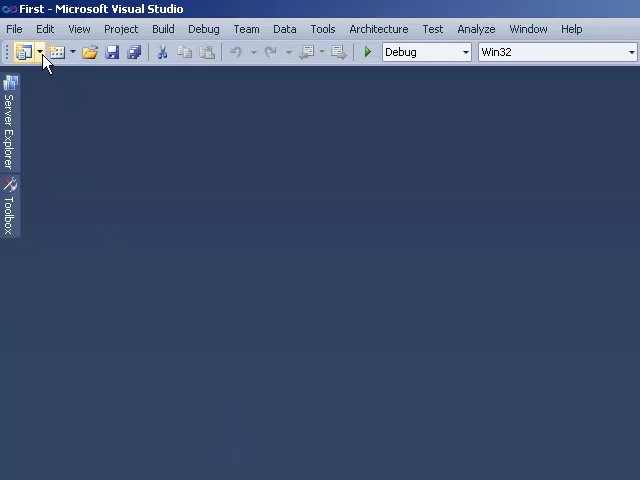
{"action": "mouse_move", "coordinate": [36, 28]}
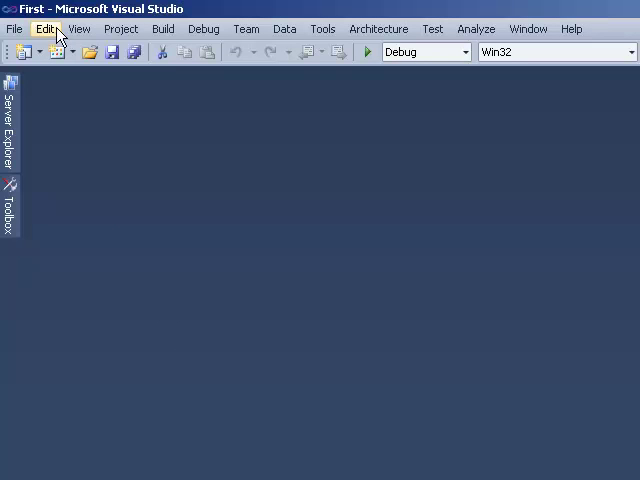
{"action": "mouse_move", "coordinate": [336, 350]}
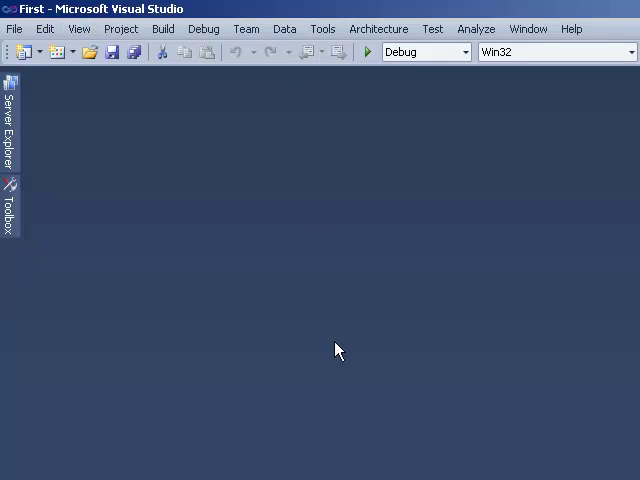
{"action": "mouse_move", "coordinate": [510, 292]}
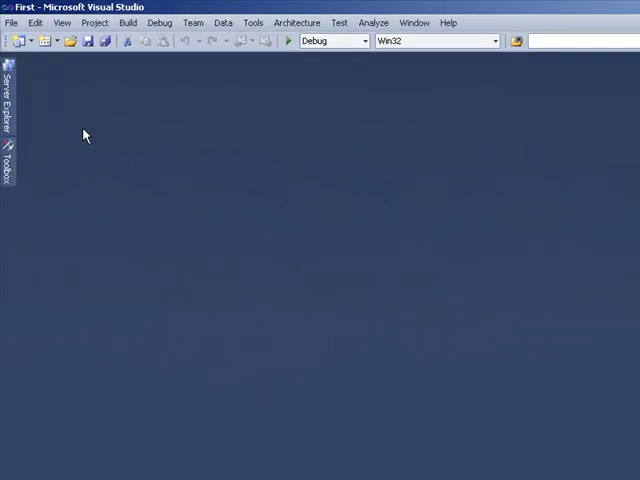
{"action": "mouse_move", "coordinate": [24, 192]}
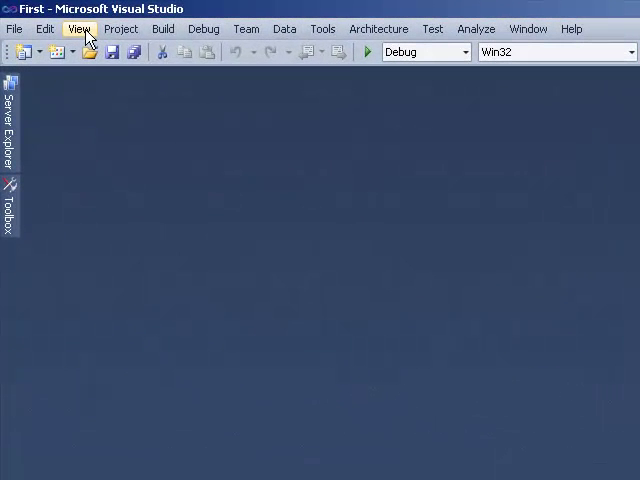
{"action": "left_click", "coordinate": [80, 28]}
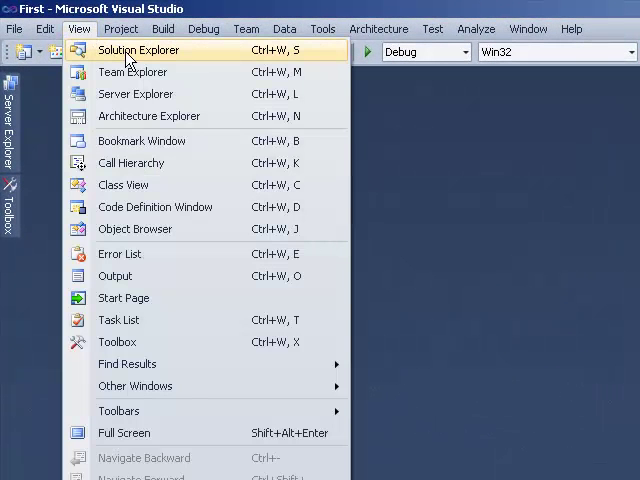
{"action": "mouse_move", "coordinate": [136, 56]}
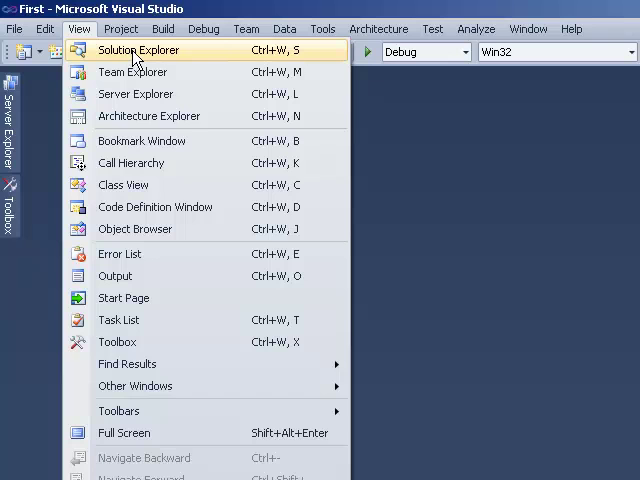
{"action": "left_click", "coordinate": [138, 48]}
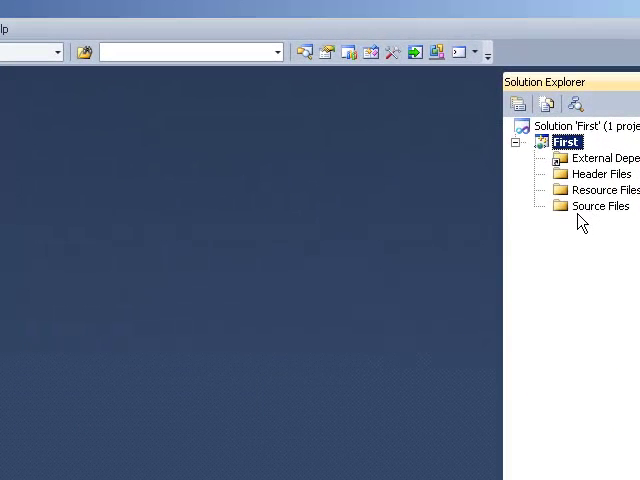
{"action": "mouse_move", "coordinate": [164, 226]}
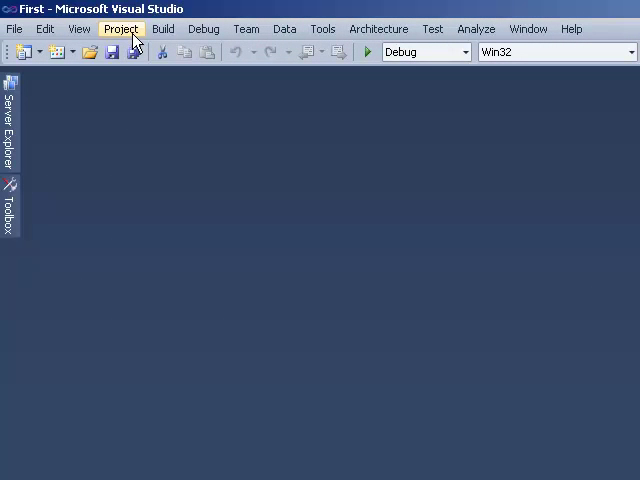
Step: Add a new C++ source file named main.cpp to the First project via Project > Add New Item
{"action": "left_click", "coordinate": [120, 28]}
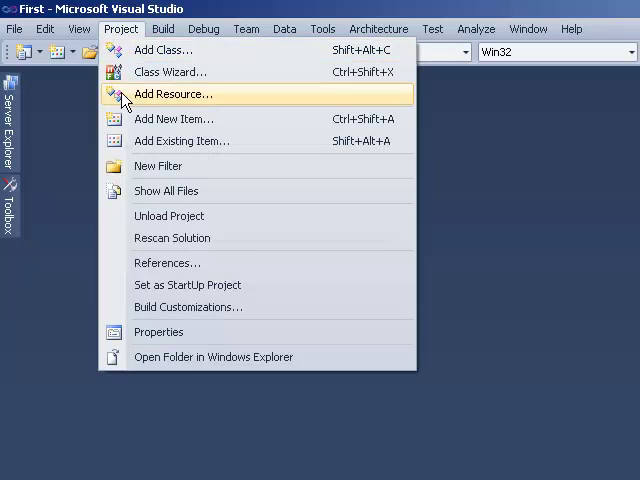
{"action": "mouse_move", "coordinate": [248, 120]}
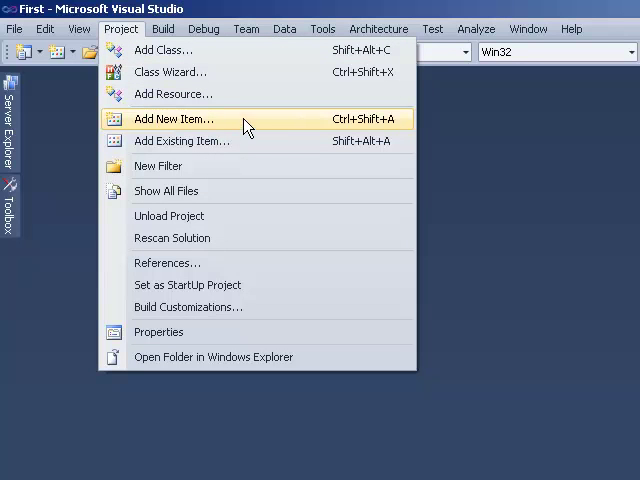
{"action": "mouse_move", "coordinate": [260, 126]}
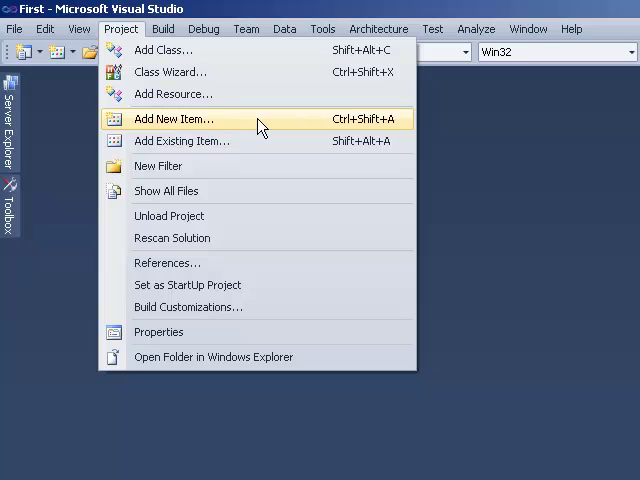
{"action": "left_click", "coordinate": [172, 120]}
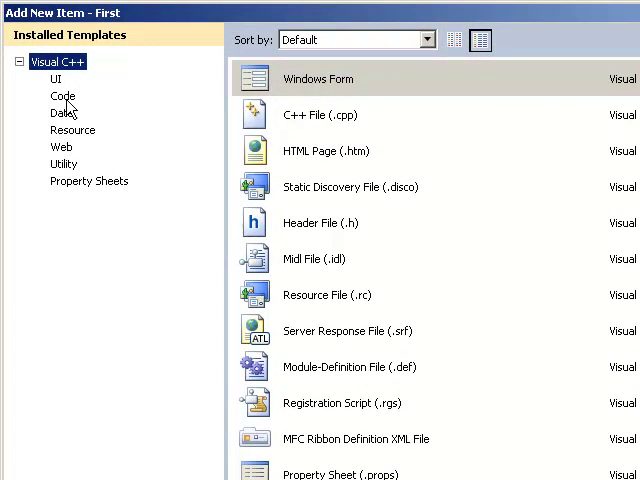
{"action": "left_click", "coordinate": [64, 96]}
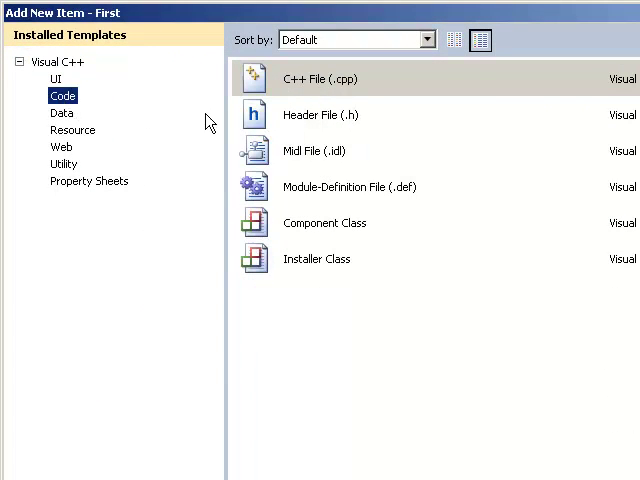
{"action": "mouse_move", "coordinate": [382, 292]}
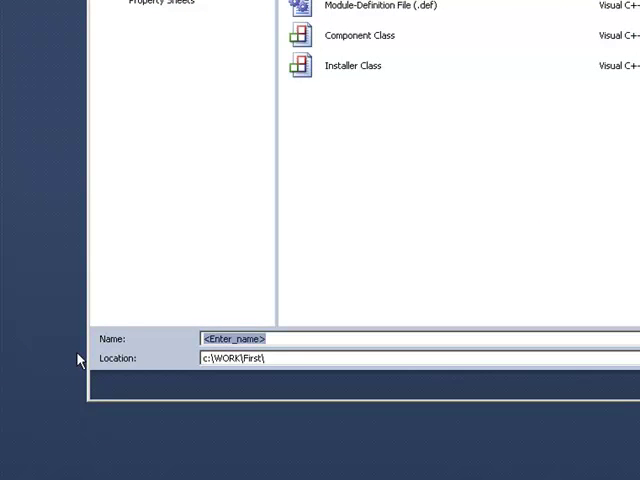
{"action": "type", "text": "main.cpp"}
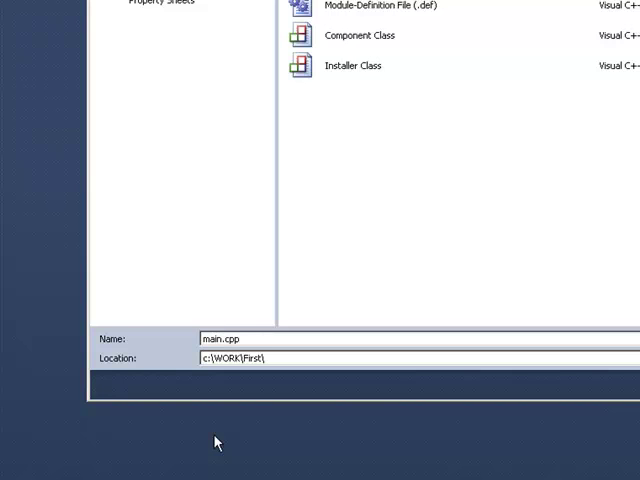
{"action": "left_click", "coordinate": [240, 340]}
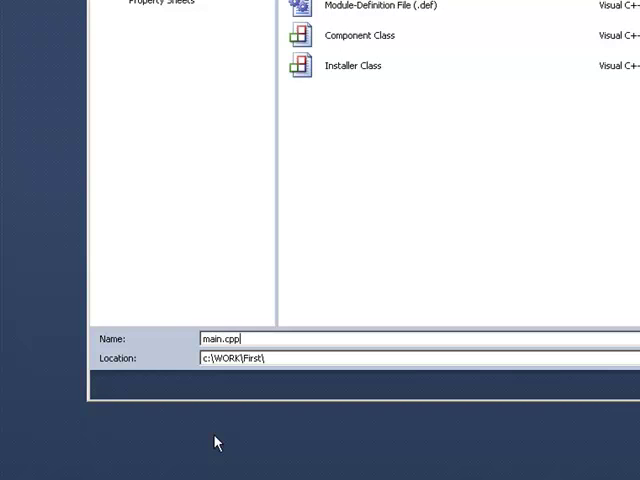
{"action": "mouse_move", "coordinate": [216, 358]}
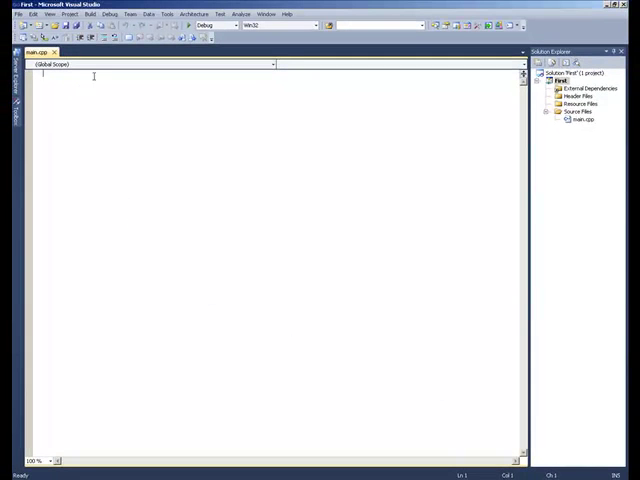
{"action": "mouse_move", "coordinate": [140, 286]}
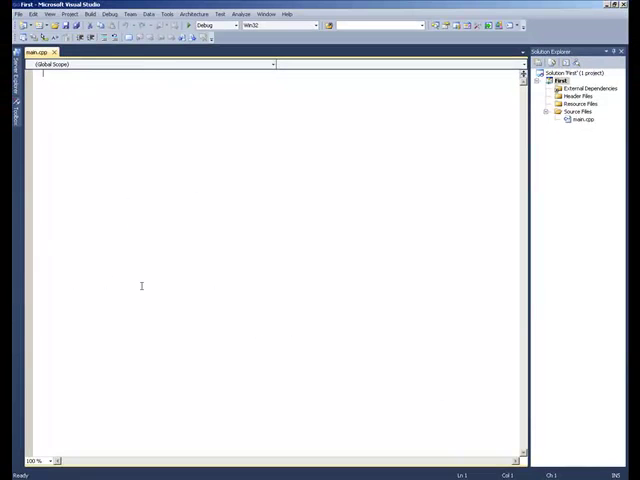
{"action": "mouse_move", "coordinate": [400, 212]}
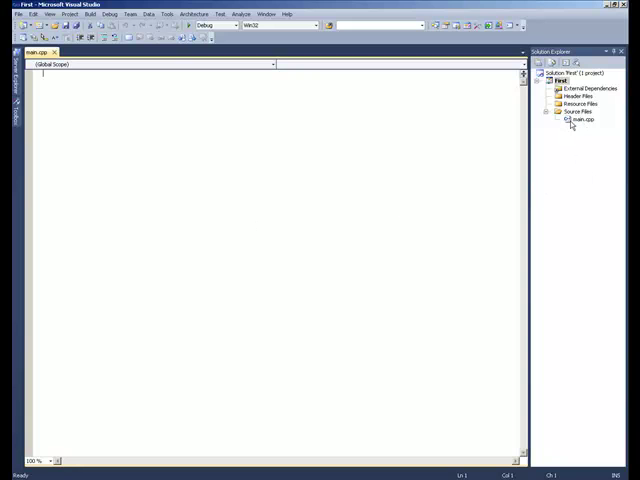
{"action": "mouse_move", "coordinate": [588, 126]}
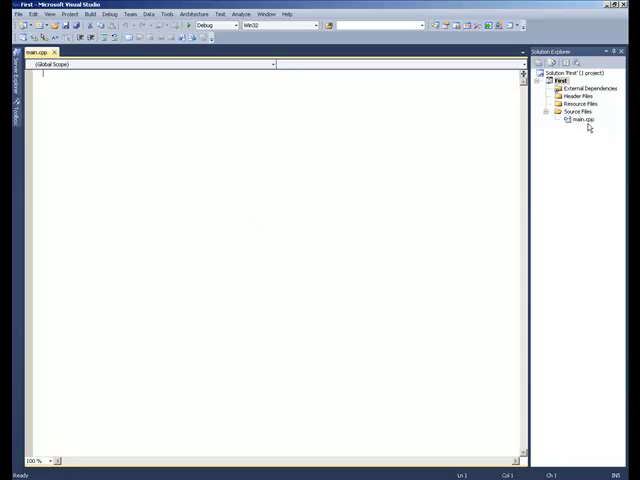
{"action": "mouse_move", "coordinate": [438, 150]}
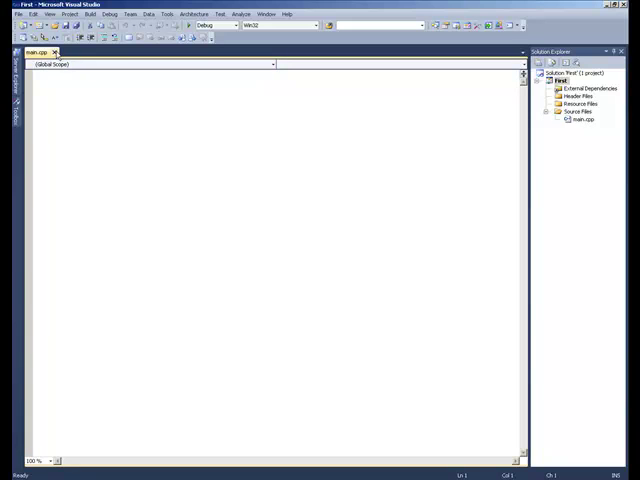
{"action": "left_click", "coordinate": [584, 120]}
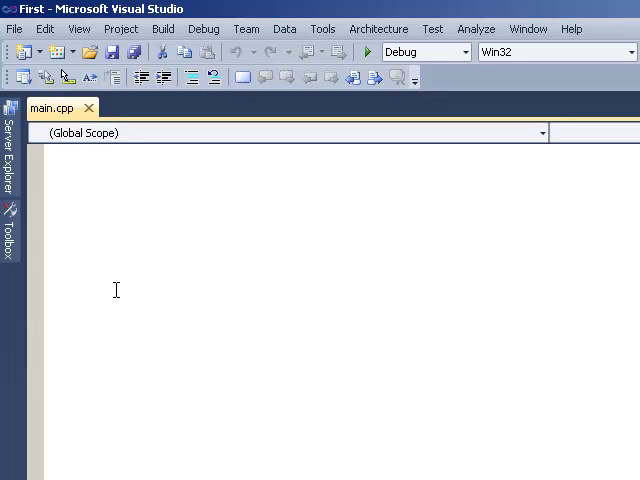
{"action": "left_click", "coordinate": [64, 152]}
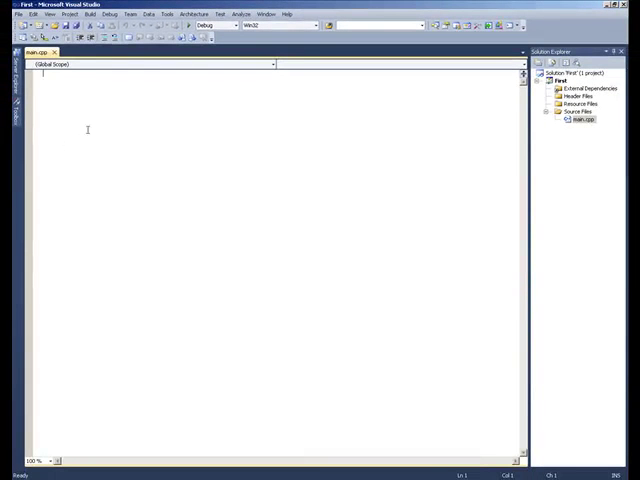
{"action": "mouse_move", "coordinate": [152, 140]}
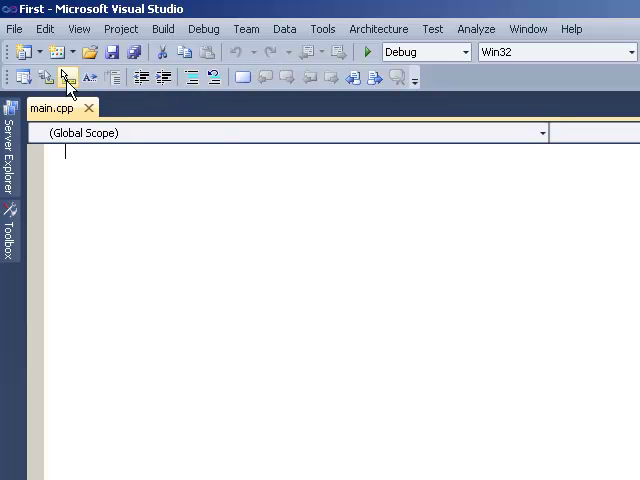
{"action": "mouse_move", "coordinate": [370, 48]}
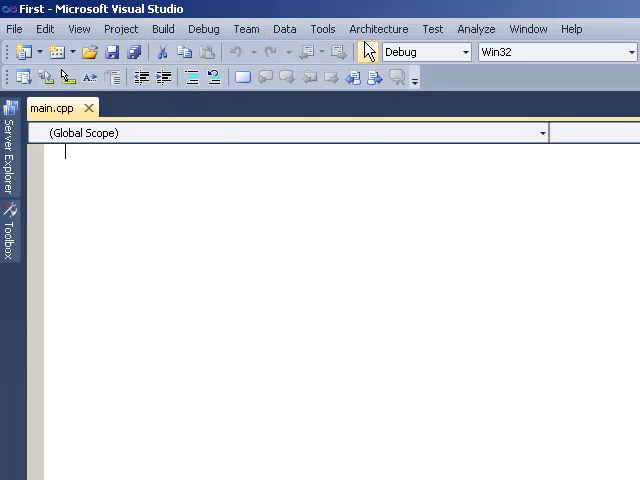
Step: Reach the Text Editor > All Languages > Tabs settings in Tools > Options
{"action": "left_click", "coordinate": [320, 28]}
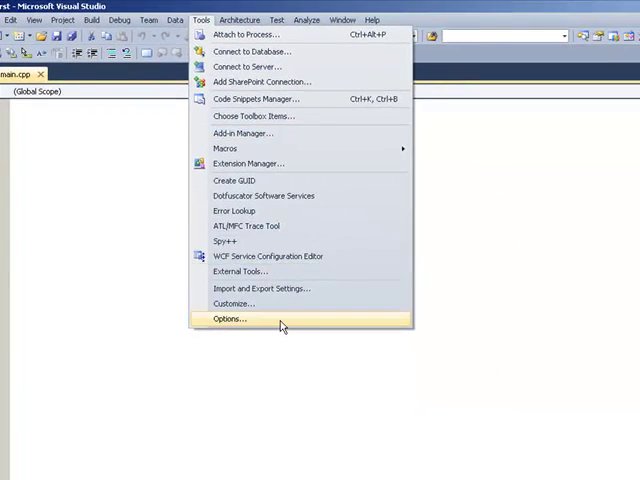
{"action": "left_click", "coordinate": [228, 318]}
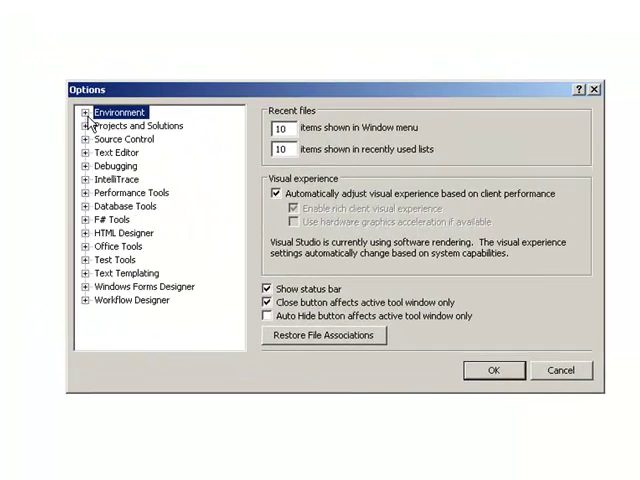
{"action": "left_click", "coordinate": [84, 126]}
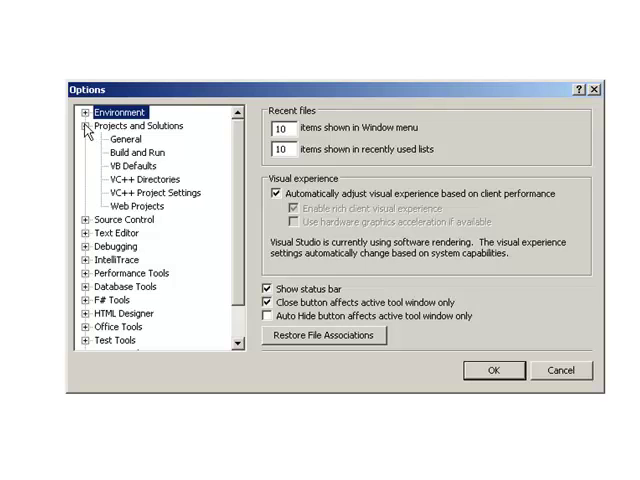
{"action": "left_click", "coordinate": [84, 112]}
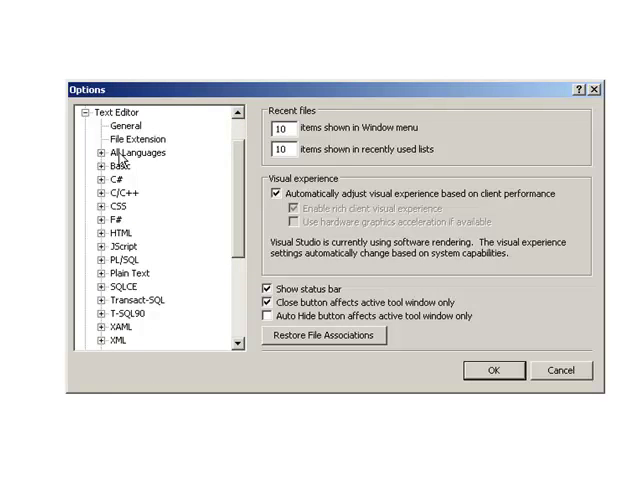
{"action": "left_click", "coordinate": [130, 152]}
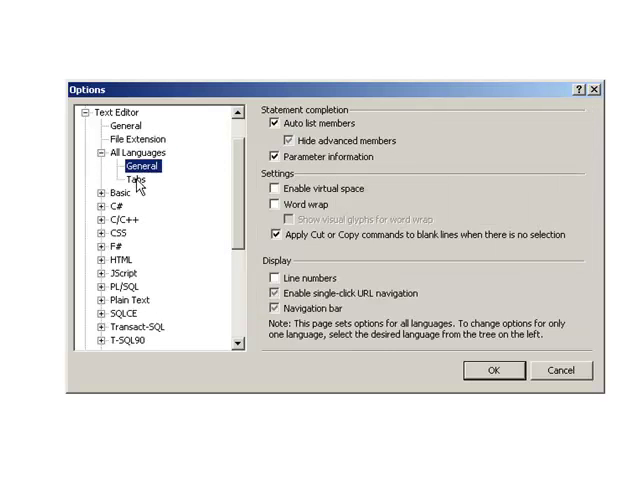
{"action": "left_click", "coordinate": [132, 180]}
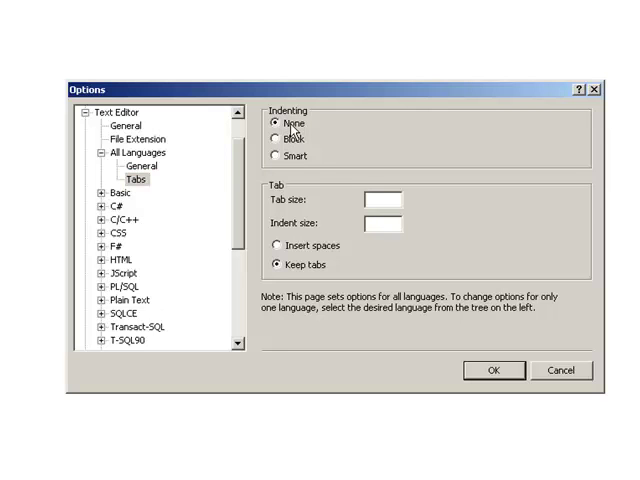
{"action": "mouse_move", "coordinate": [280, 166]}
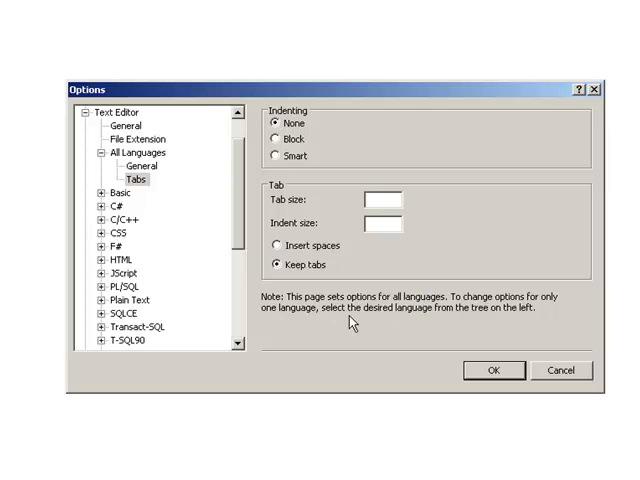
{"action": "mouse_move", "coordinate": [284, 270]}
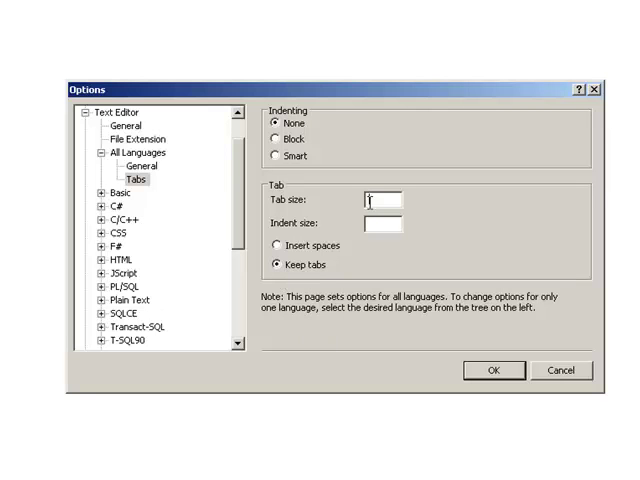
Step: Set the tab size to 4 with tabs kept and no automatic indenting
{"action": "type", "text": "4"}
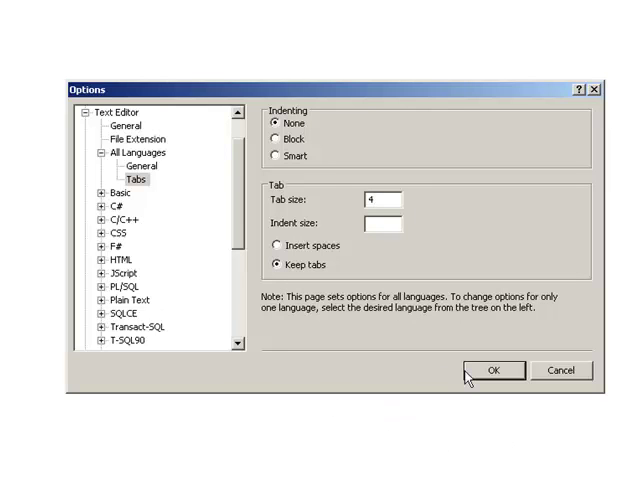
{"action": "left_click", "coordinate": [378, 196]}
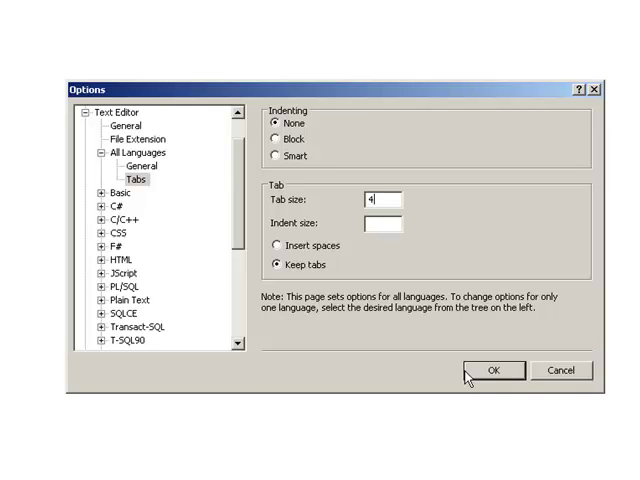
{"action": "mouse_move", "coordinate": [344, 328]}
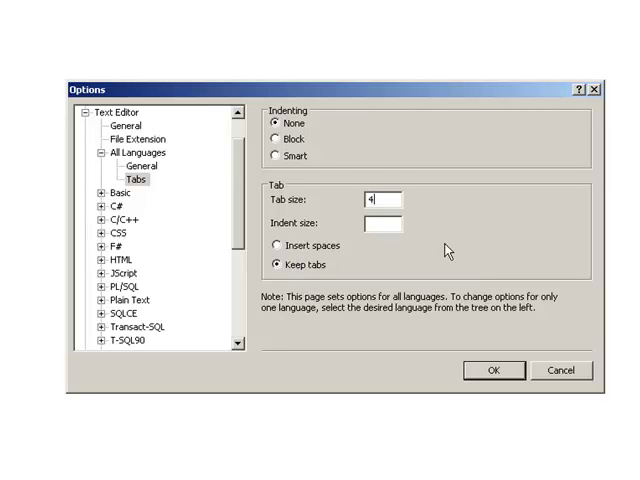
{"action": "mouse_move", "coordinate": [248, 232]}
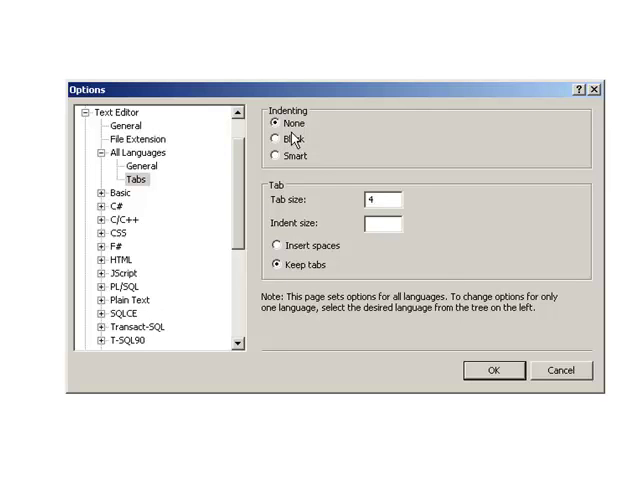
{"action": "mouse_move", "coordinate": [312, 152]}
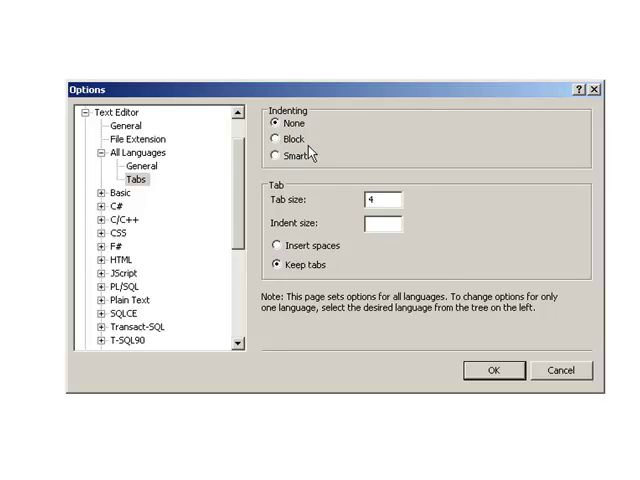
{"action": "mouse_move", "coordinate": [286, 156]}
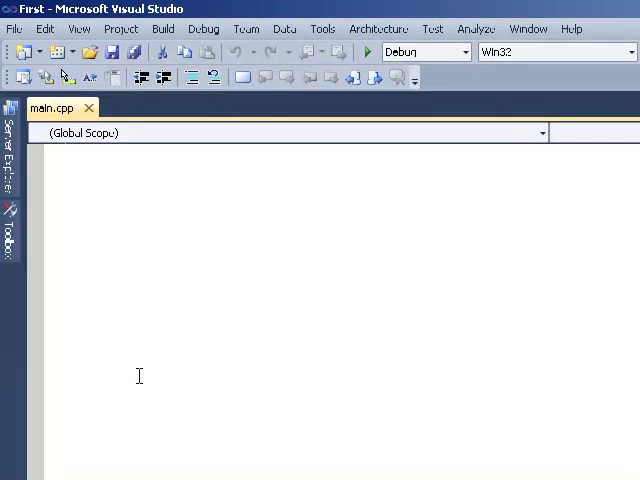
Step: Write #include <stdio.h> and a main that printf's "Hello World\n" and returns 0
{"action": "type", "text": "#inc"}
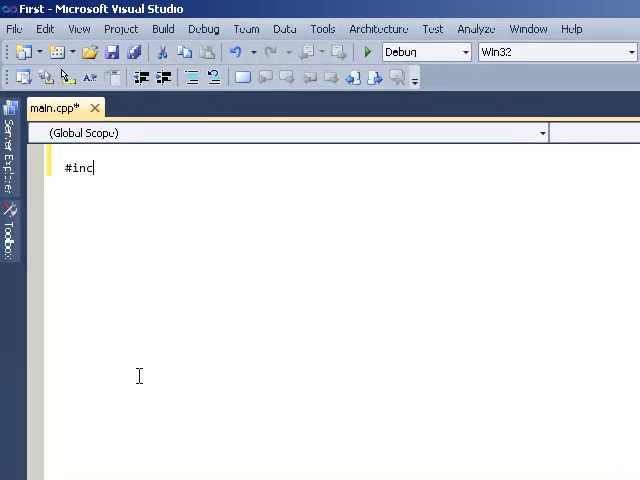
{"action": "type", "text": "lude <stdio.h>"}
{"action": "type", "text": "in"}
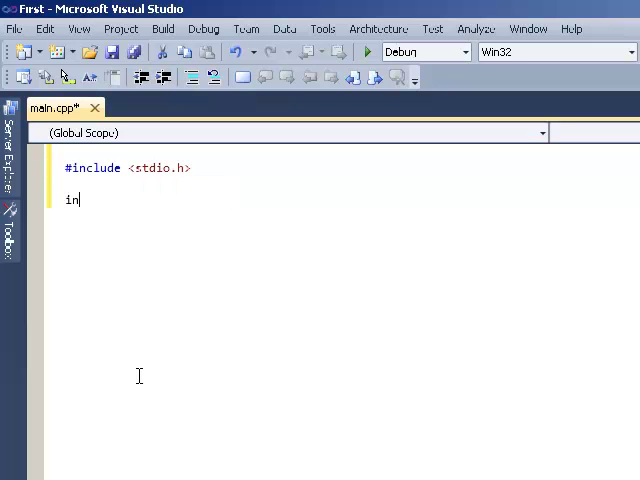
{"action": "type", "text": "t main(void"}
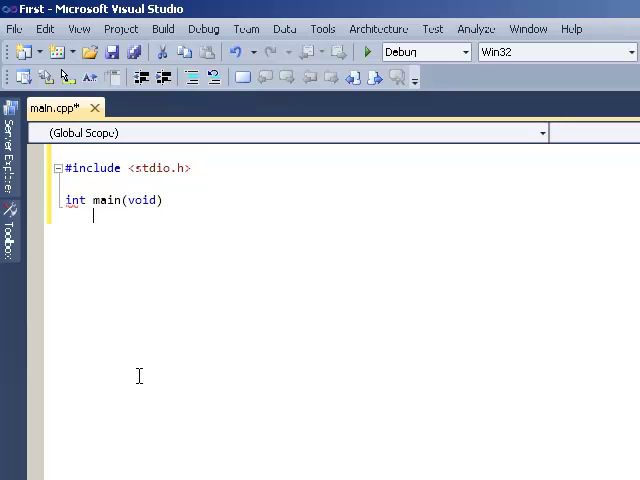
{"action": "type", "text": "{"}
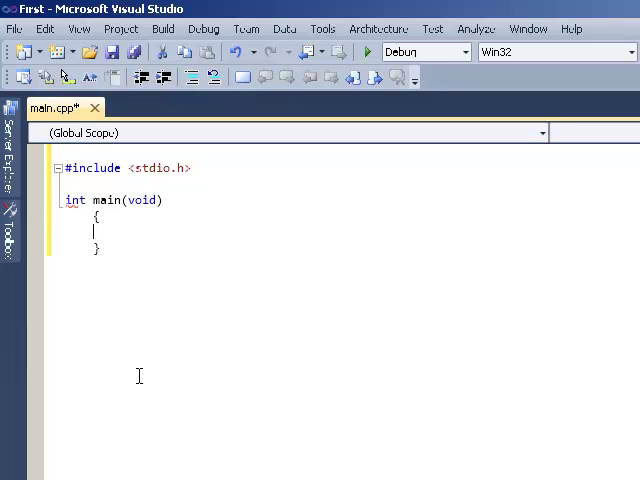
{"action": "type", "text": "printf("}
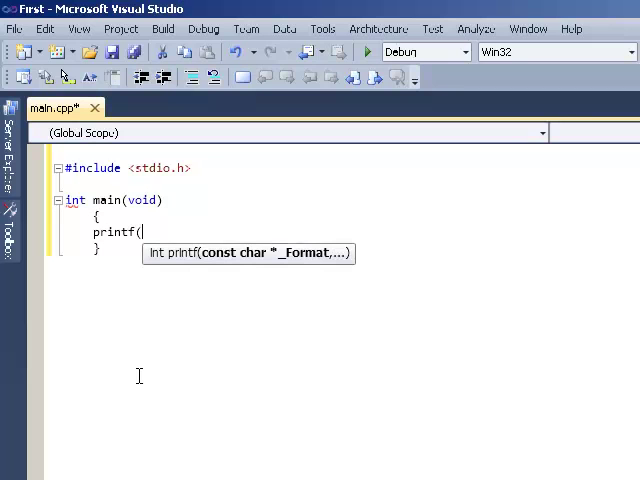
{"action": "type", "text": "\"Hello"}
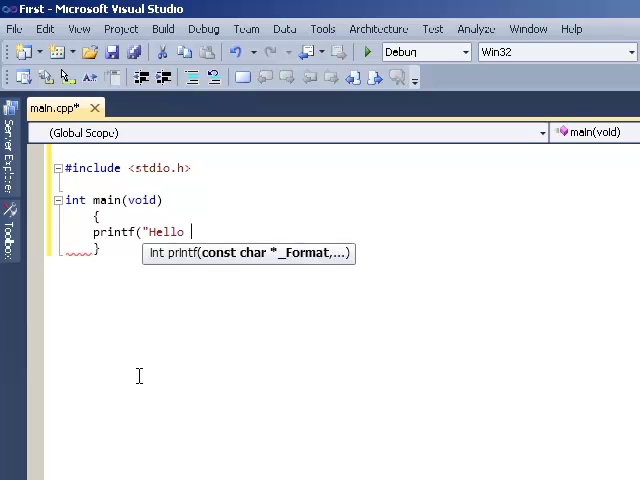
{"action": "type", "text": "World\\"}
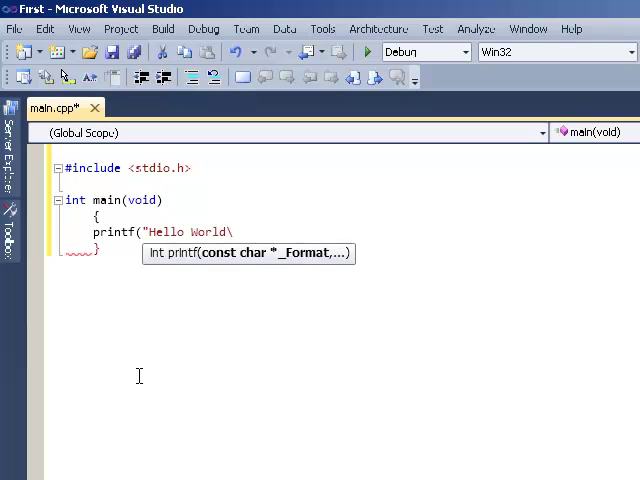
{"action": "type", "text": "n\");"}
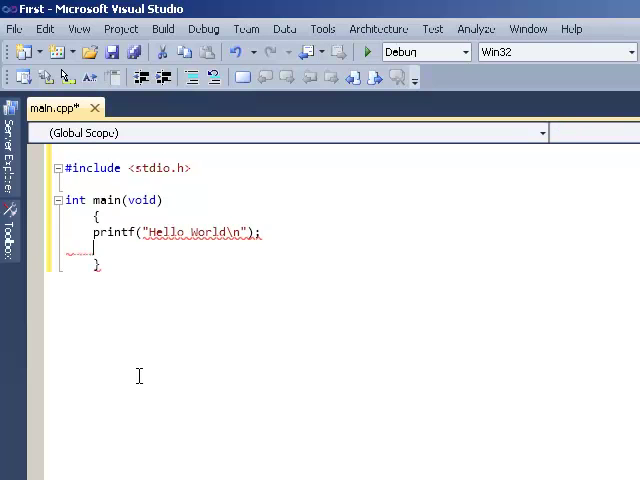
{"action": "type", "text": "return 0;"}
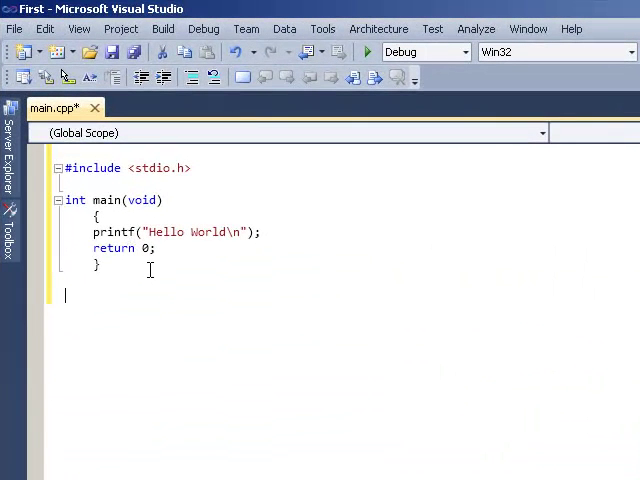
{"action": "mouse_move", "coordinate": [260, 334]}
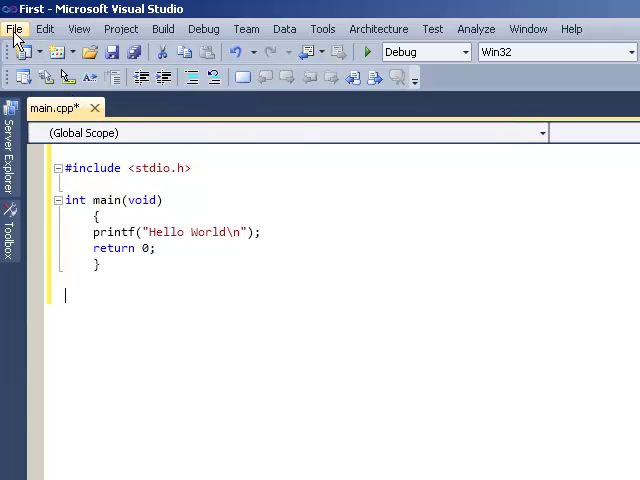
Step: Save main.cpp from the File menu so its unsaved-changes marker clears
{"action": "left_click", "coordinate": [14, 28]}
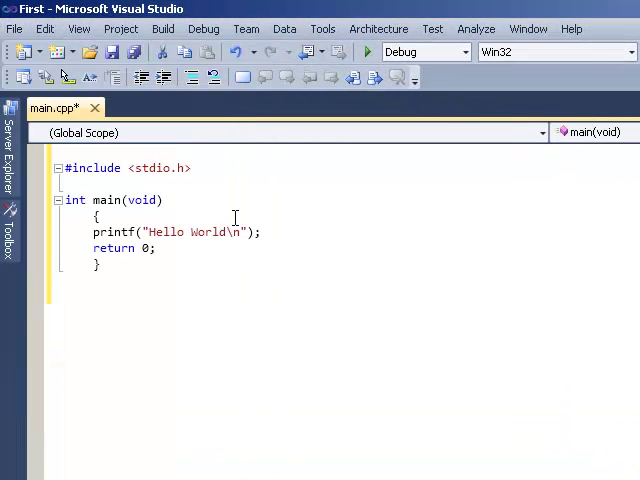
{"action": "left_click", "coordinate": [14, 28]}
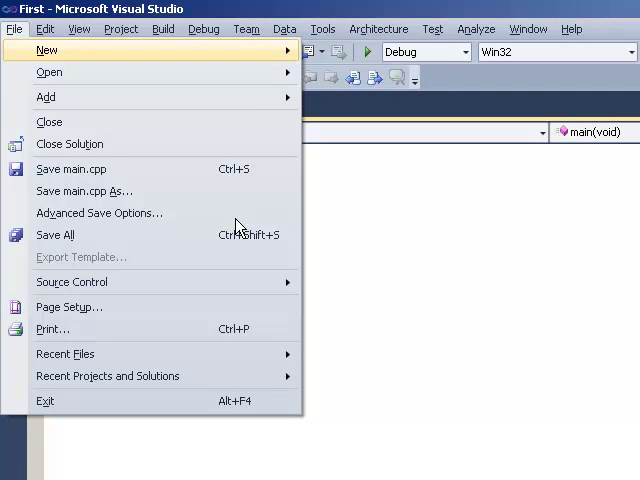
{"action": "mouse_move", "coordinate": [198, 212]}
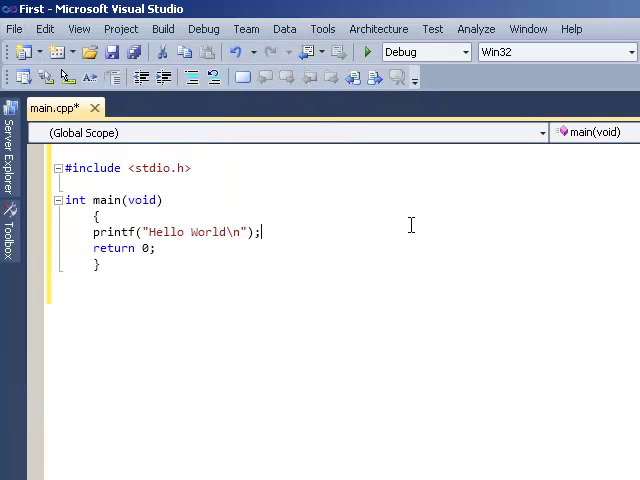
{"action": "left_click", "coordinate": [16, 28]}
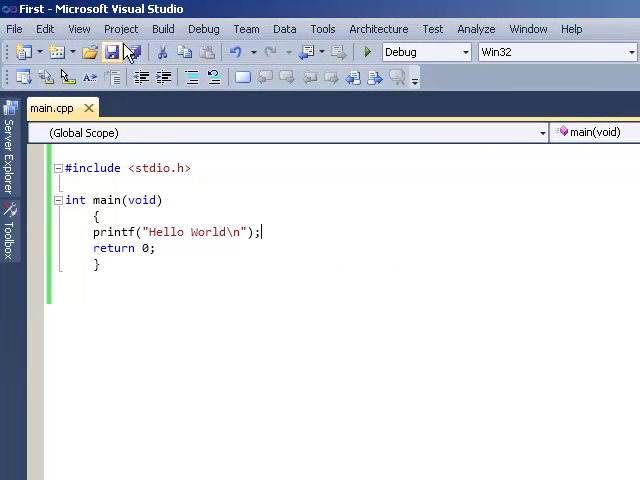
{"action": "mouse_move", "coordinate": [162, 28]}
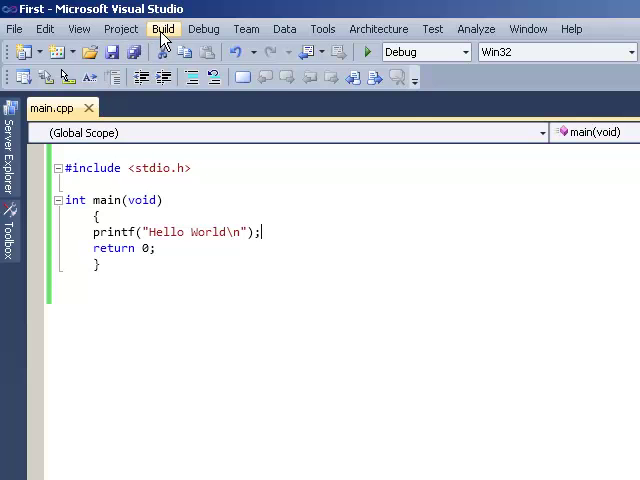
Step: Build the First solution with Build > Build Solution
{"action": "left_click", "coordinate": [162, 28]}
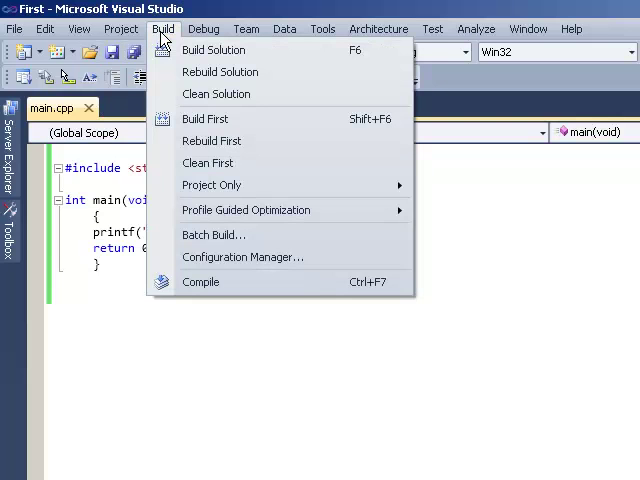
{"action": "mouse_move", "coordinate": [212, 50]}
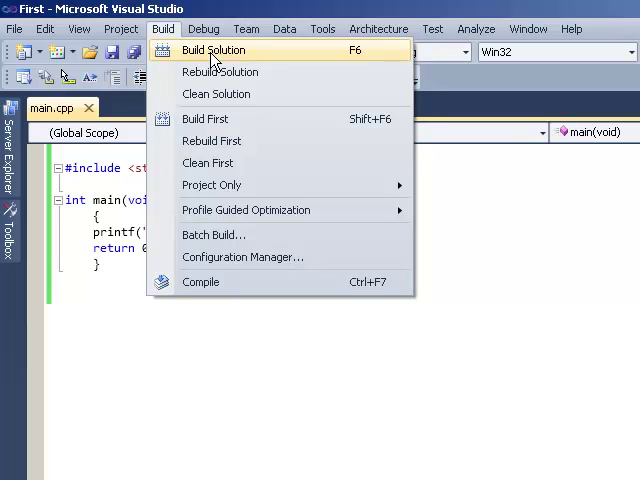
{"action": "mouse_move", "coordinate": [200, 56]}
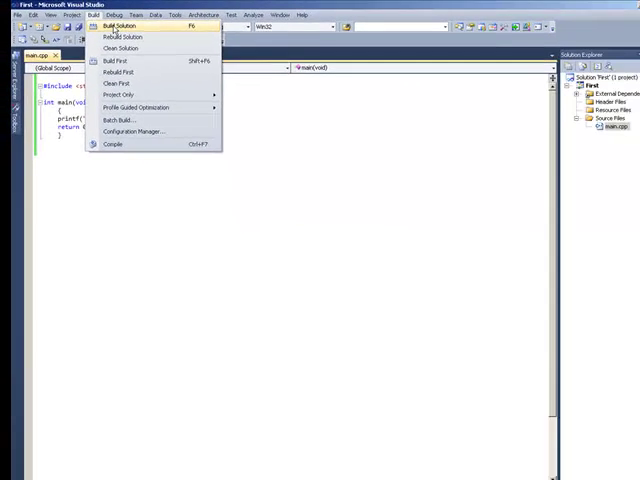
{"action": "left_click", "coordinate": [116, 28]}
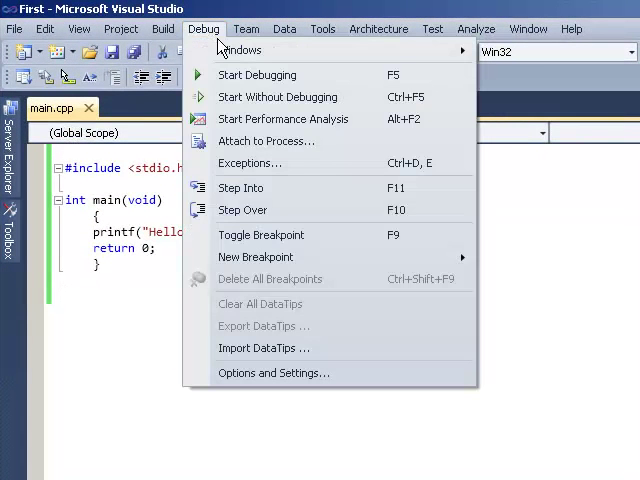
{"action": "mouse_move", "coordinate": [290, 96]}
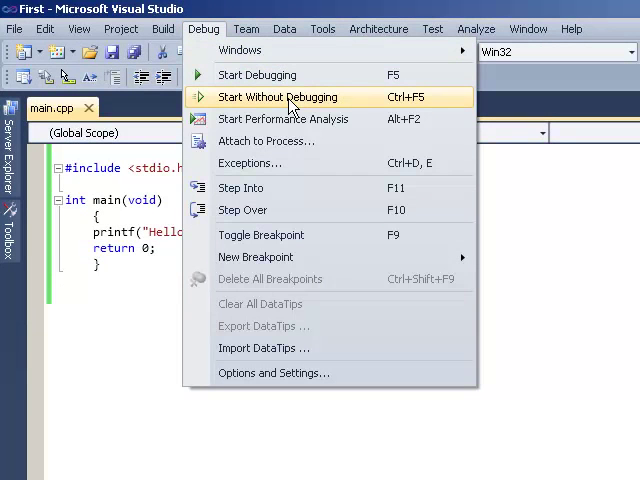
{"action": "mouse_move", "coordinate": [322, 116]}
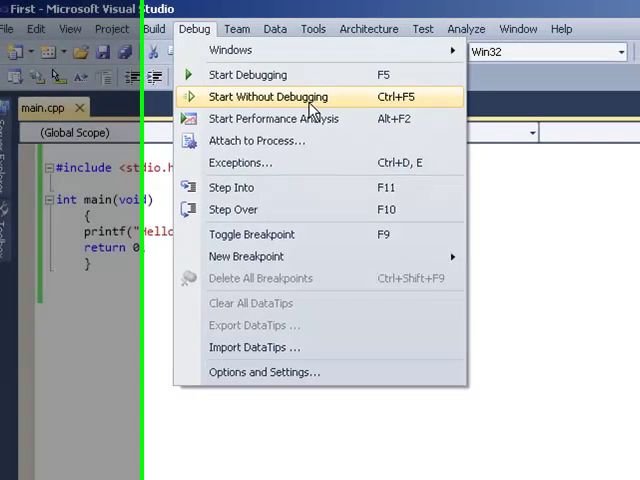
Step: Start the Hello World program without debugging so its console output appears
{"action": "left_click", "coordinate": [268, 96]}
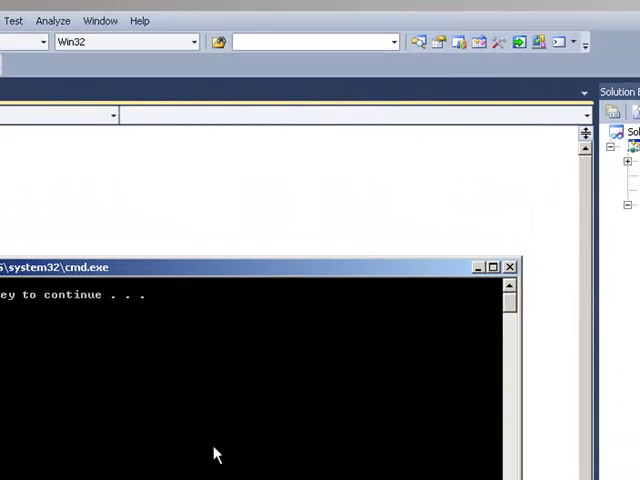
{"action": "mouse_move", "coordinate": [110, 380]}
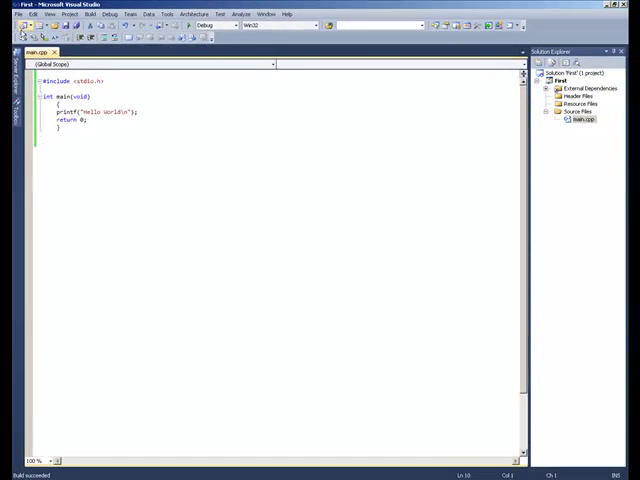
Step: Browse WORK > First in the Open Project dialog and open First.sln
{"action": "left_click", "coordinate": [16, 14]}
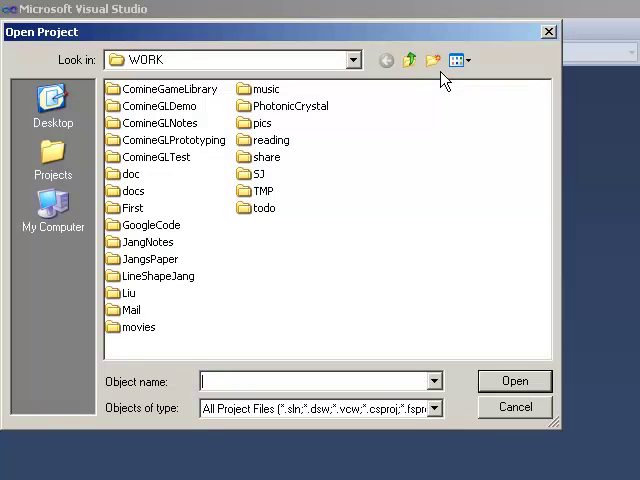
{"action": "mouse_move", "coordinate": [148, 342]}
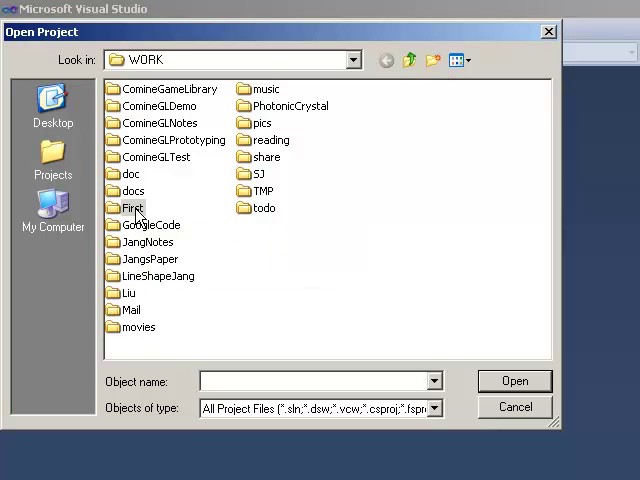
{"action": "double_click", "coordinate": [132, 208]}
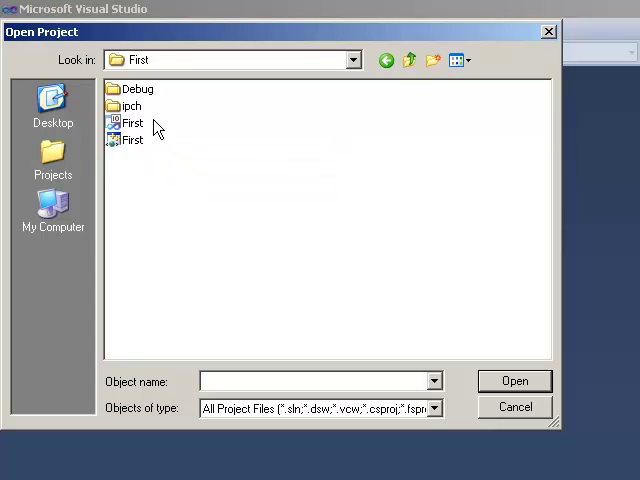
{"action": "mouse_move", "coordinate": [128, 158]}
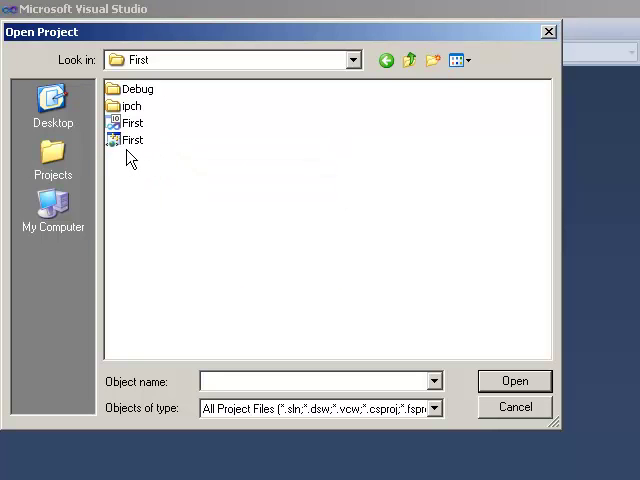
{"action": "mouse_move", "coordinate": [124, 140]}
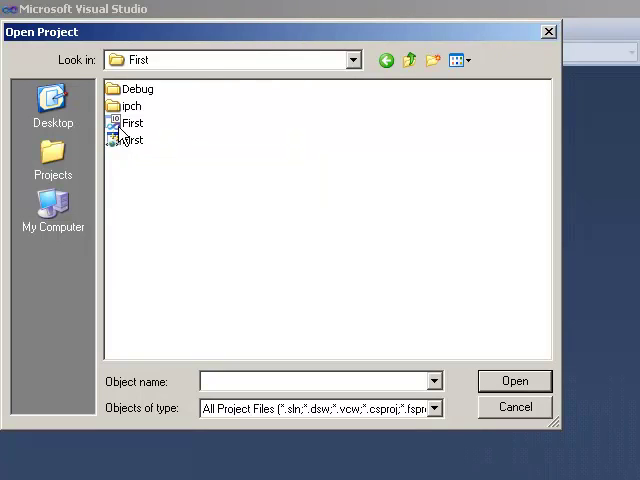
{"action": "mouse_move", "coordinate": [130, 140]}
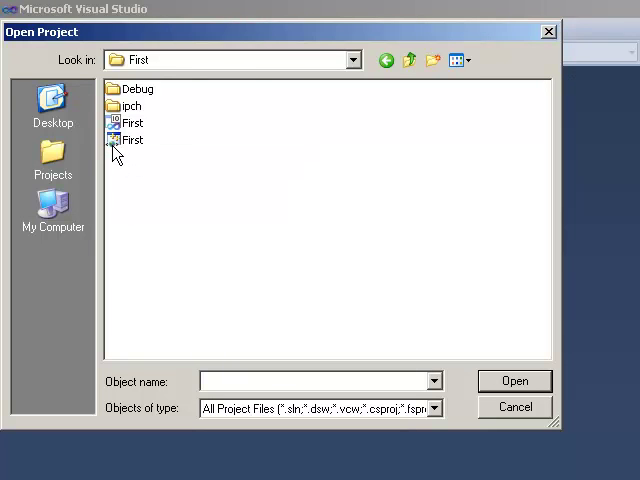
{"action": "mouse_move", "coordinate": [124, 140]}
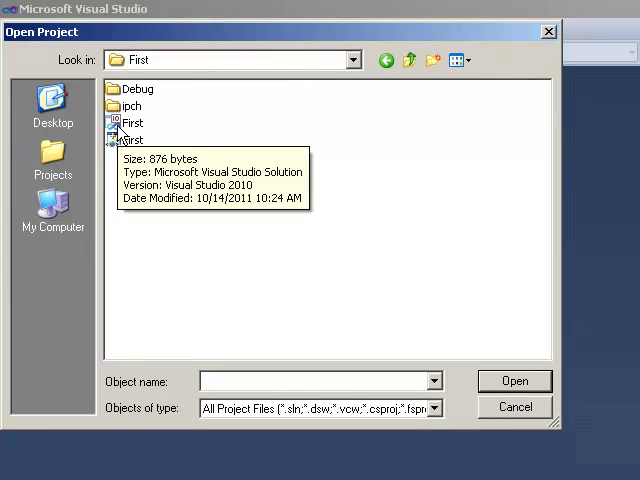
{"action": "left_click", "coordinate": [132, 122]}
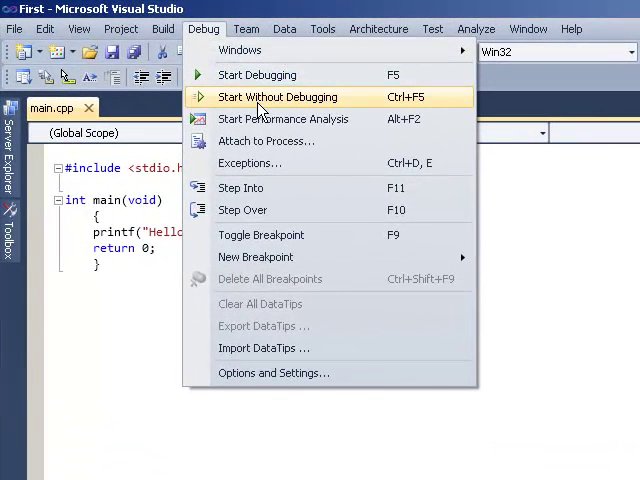
{"action": "mouse_move", "coordinate": [296, 100]}
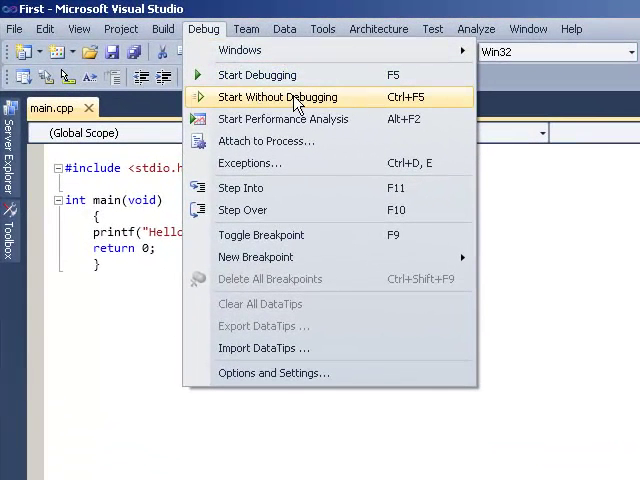
{"action": "mouse_move", "coordinate": [290, 104]}
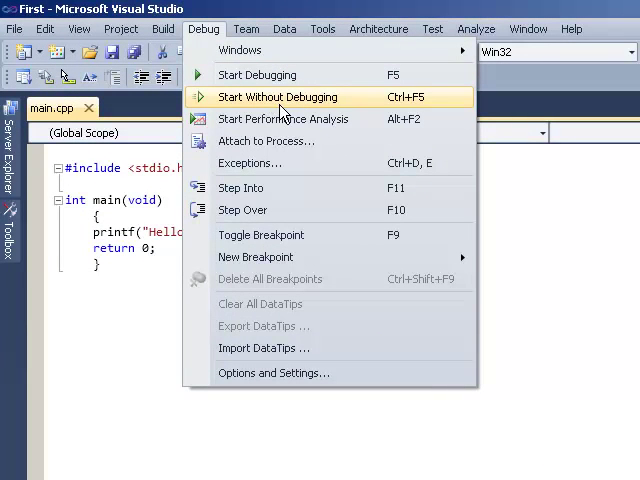
{"action": "mouse_move", "coordinate": [224, 42]}
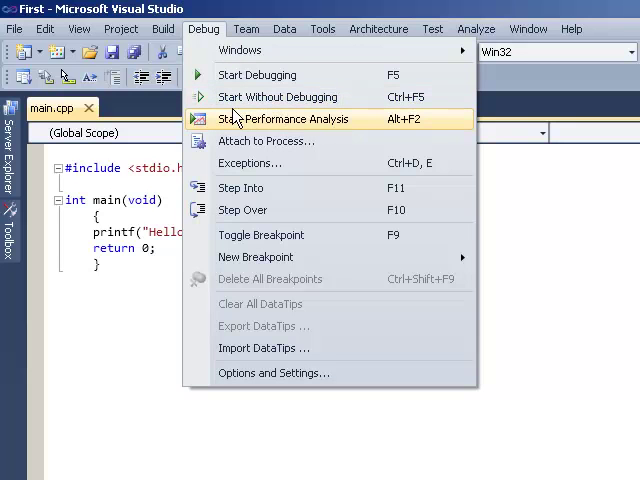
{"action": "mouse_move", "coordinate": [290, 96]}
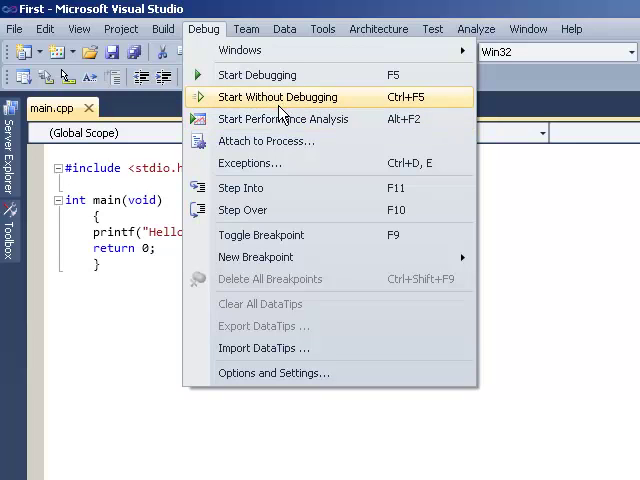
{"action": "mouse_move", "coordinate": [232, 104]}
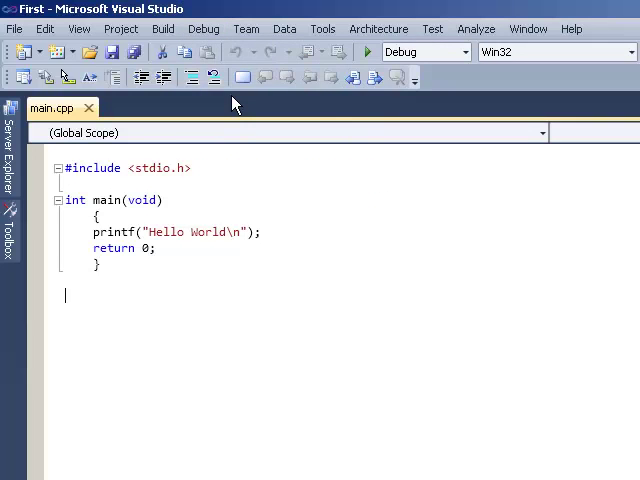
Step: Launch the reopened program via Debug > Start Without Debugging
{"action": "left_click", "coordinate": [204, 28]}
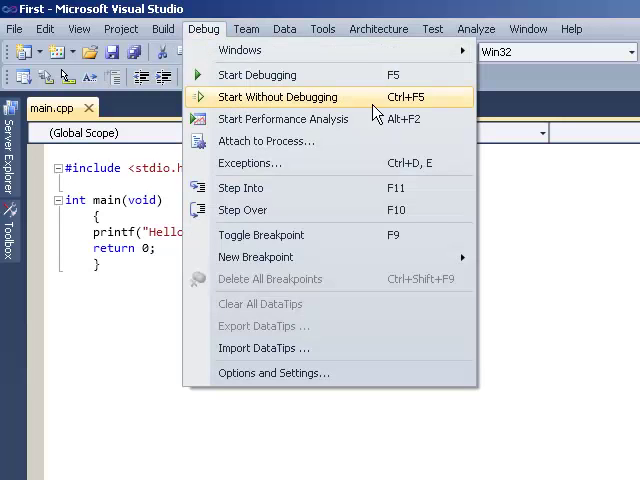
{"action": "left_click", "coordinate": [278, 96]}
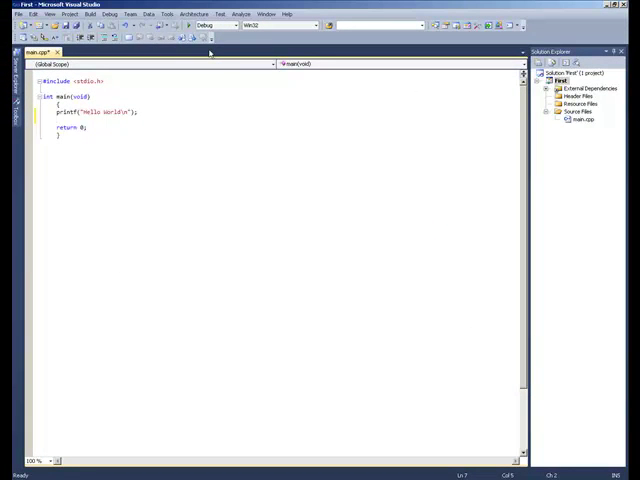
Step: Add printf("Hello Again\n"); under the first printf in main and save/rebuild
{"action": "type", "text": "printf("}
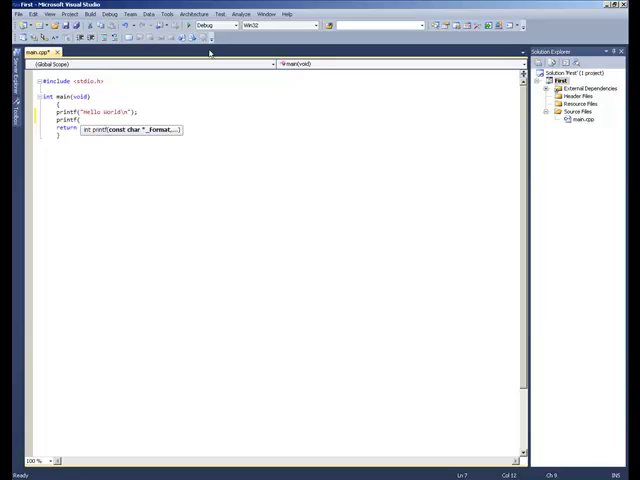
{"action": "type", "text": "Hello"}
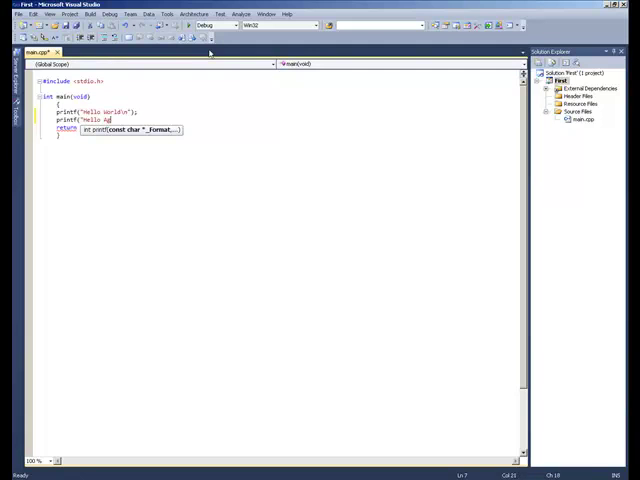
{"action": "type", "text": "Again\\n\");"}
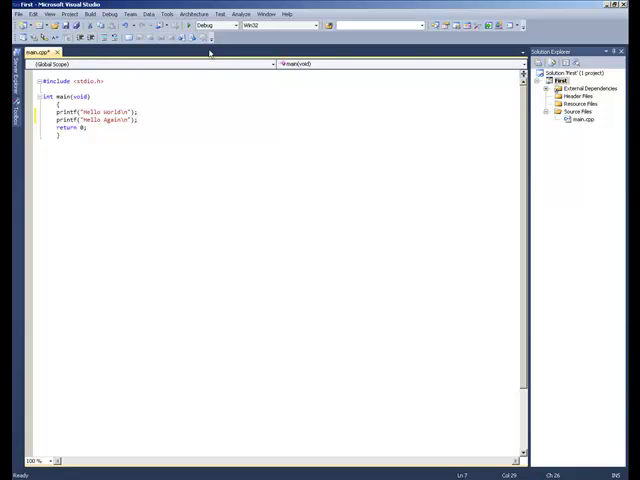
{"action": "key", "text": "ctrl+s"}
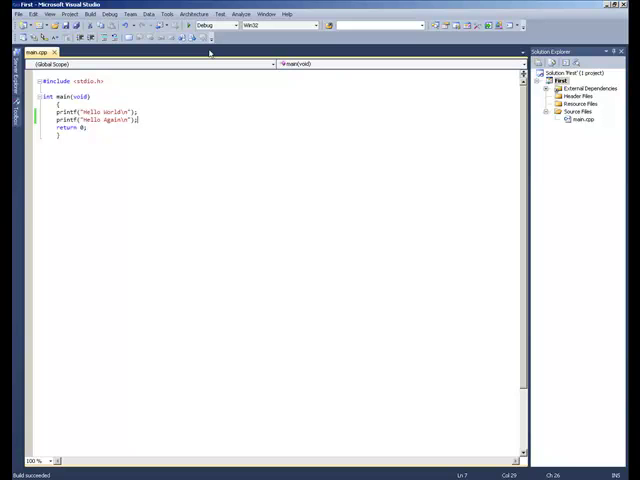
{"action": "key", "text": "ctrl+s"}
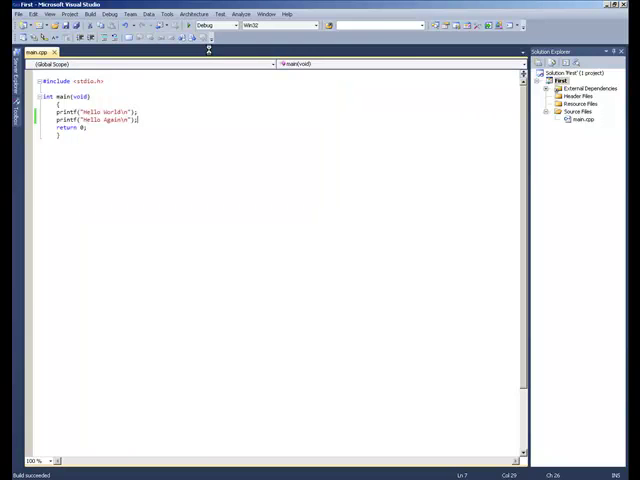
Step: Close the First solution from the File menu, leaving an empty environment
{"action": "left_click", "coordinate": [12, 12]}
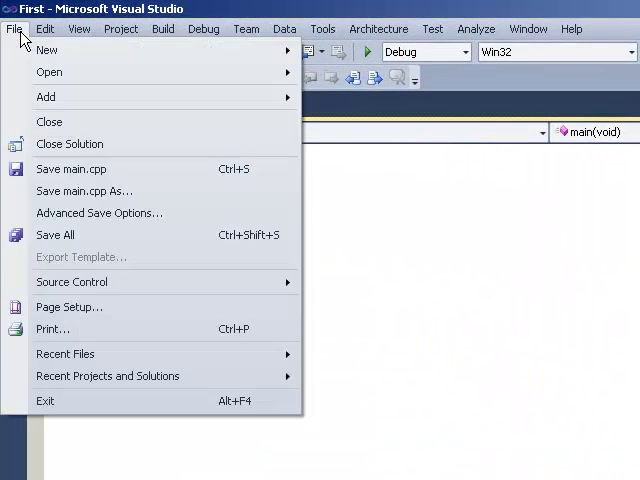
{"action": "mouse_move", "coordinate": [84, 144]}
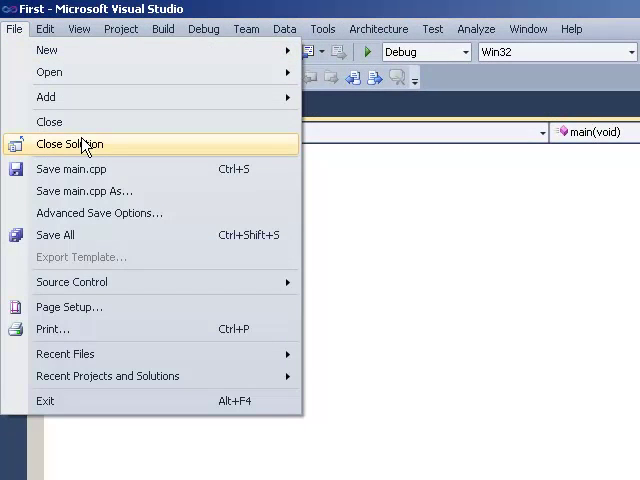
{"action": "left_click", "coordinate": [72, 144]}
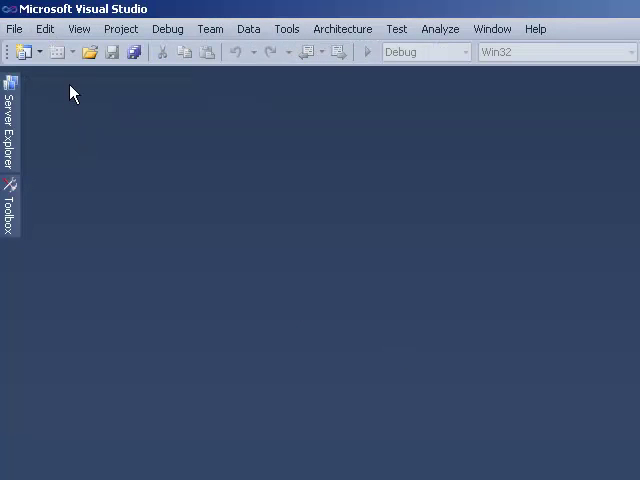